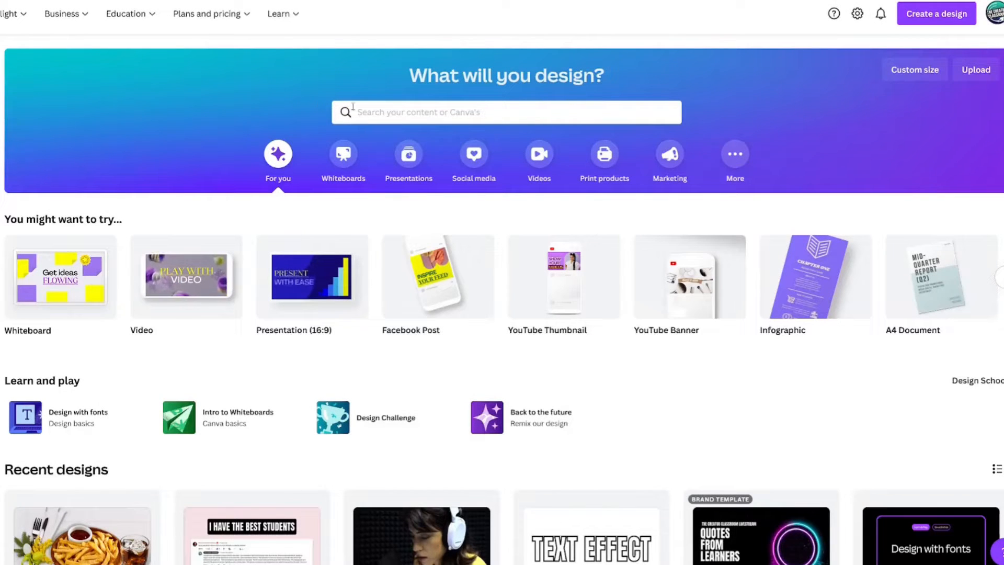
Step: Search 'youtube' from the Canva home page and start a blank YouTube Thumbnail design
left_click(506, 112)
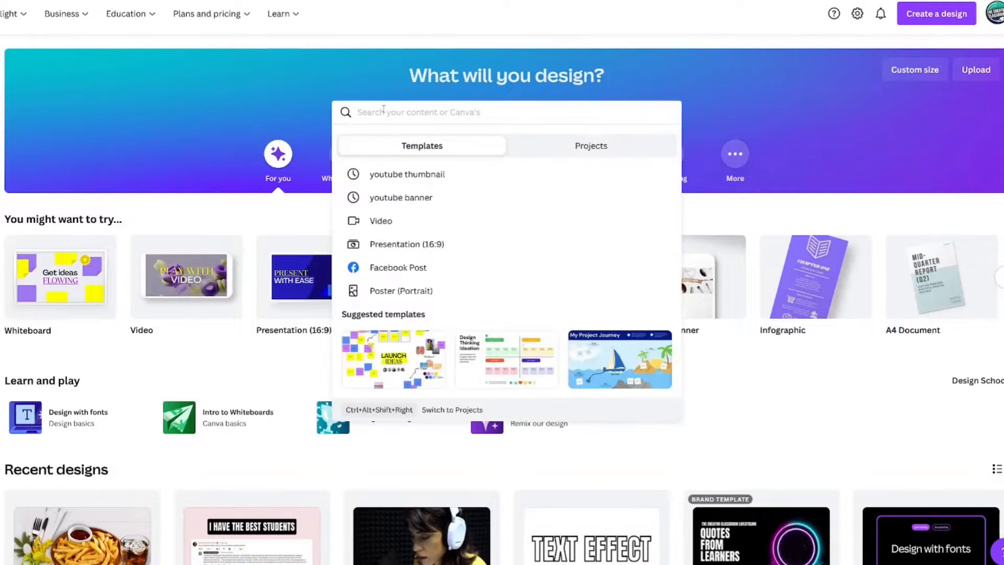
type("yout")
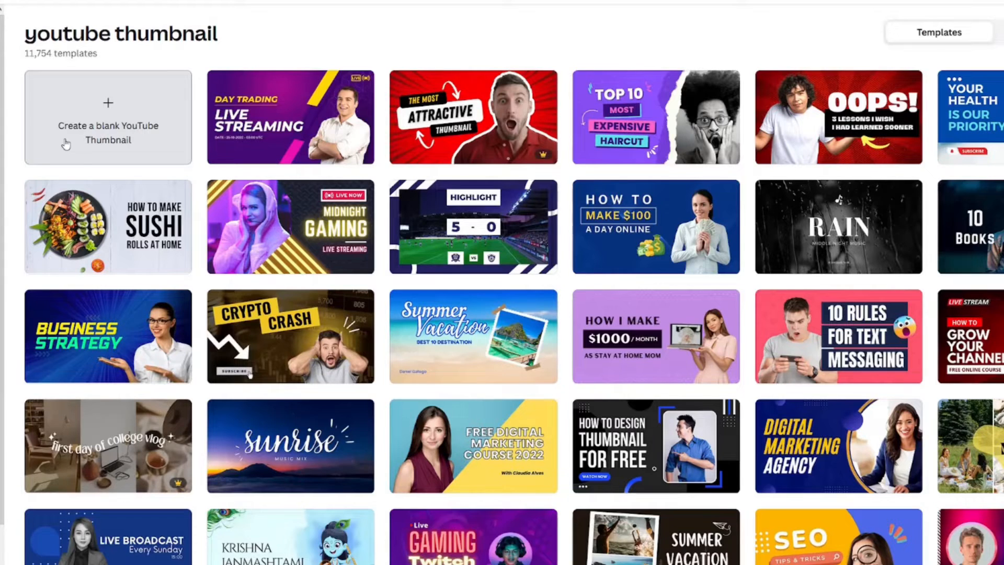
left_click(107, 117)
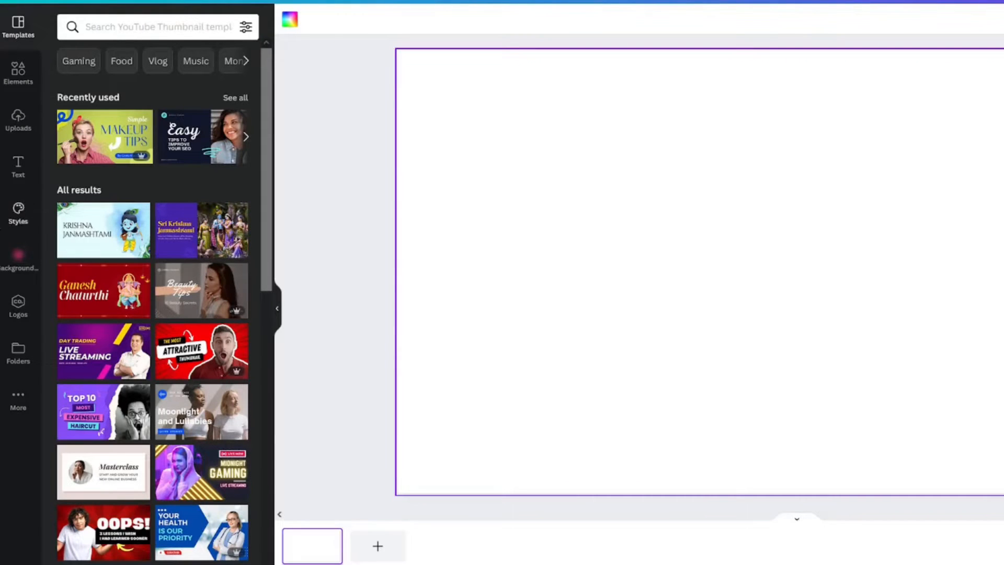
Step: Add the saved cruise ship photo from the uploads folder and filter Elements results to Photos
left_click(18, 256)
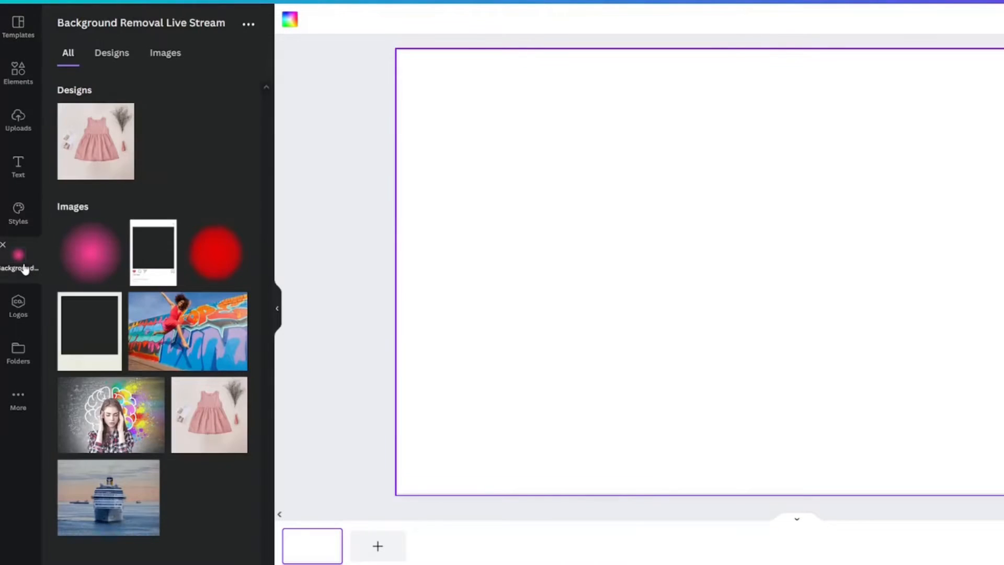
left_click(108, 497)
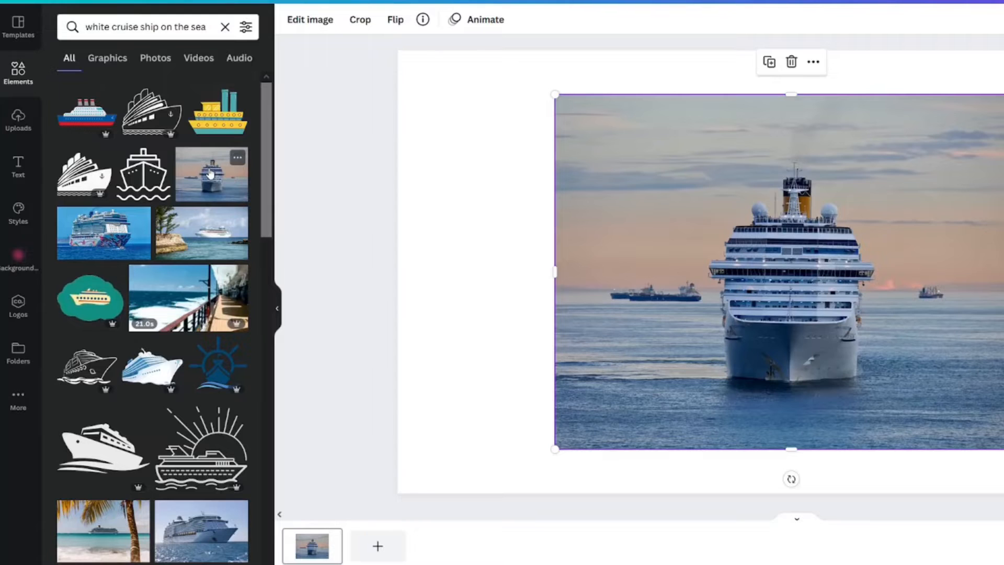
left_click(155, 57)
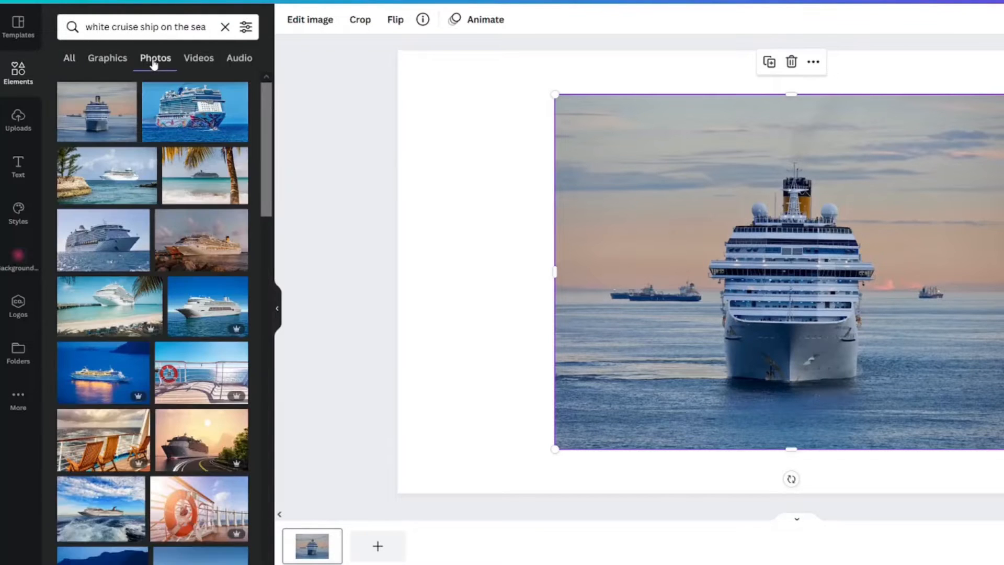
mouse_move(124, 96)
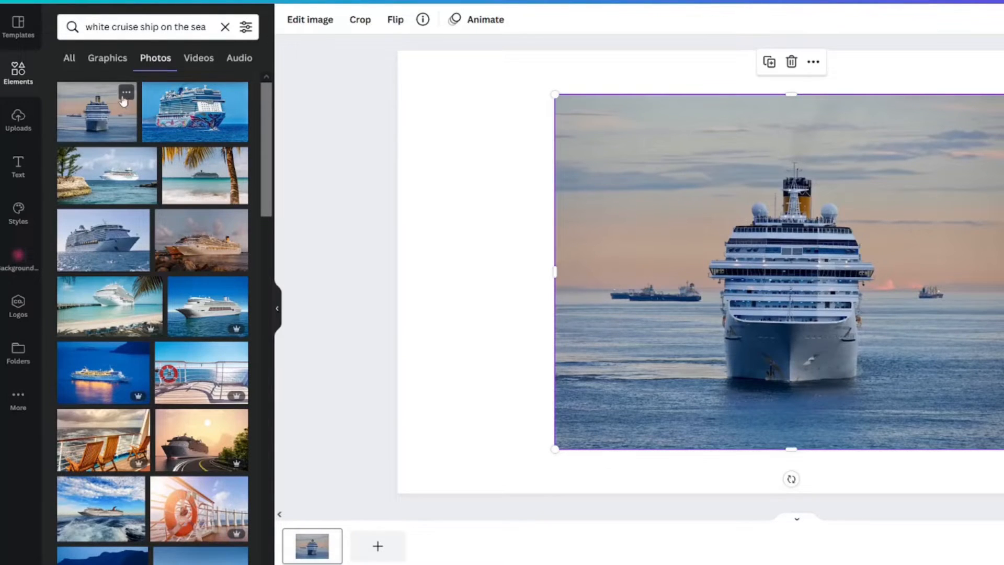
left_click(126, 93)
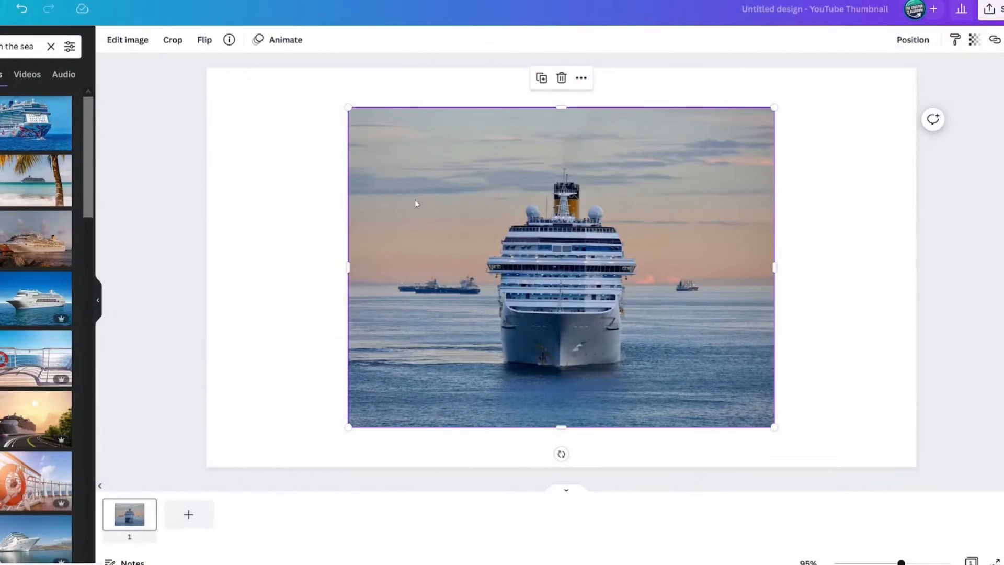
mouse_move(292, 192)
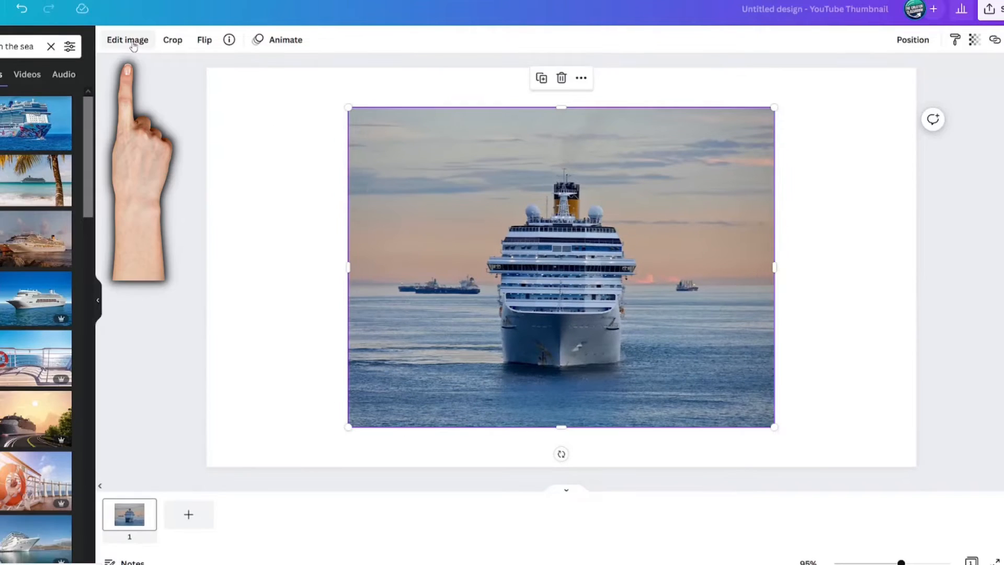
left_click(126, 40)
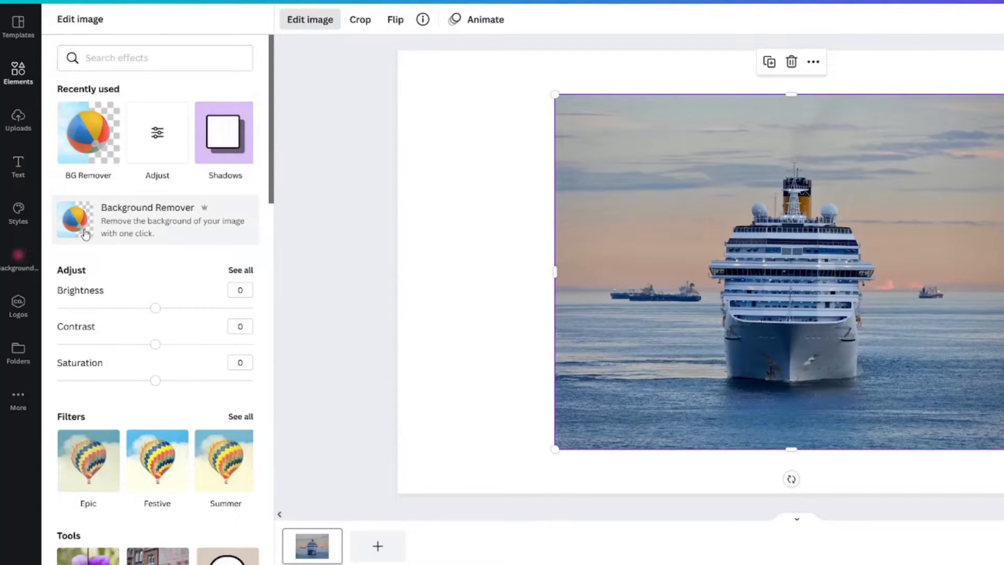
left_click(154, 219)
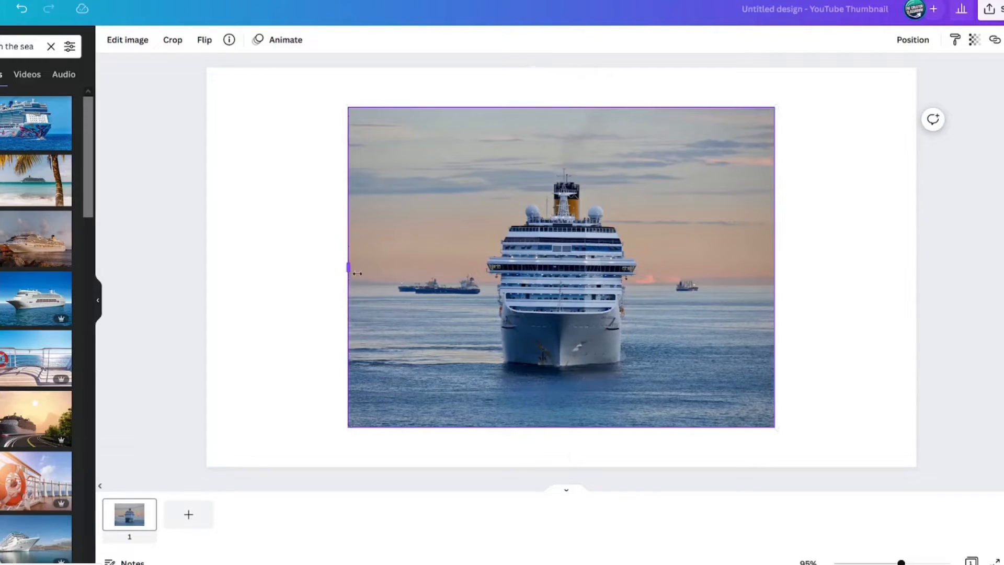
Step: Drag the photo's left and right side handles inward to adjust its edges
left_click_drag(350, 267, 468, 268)
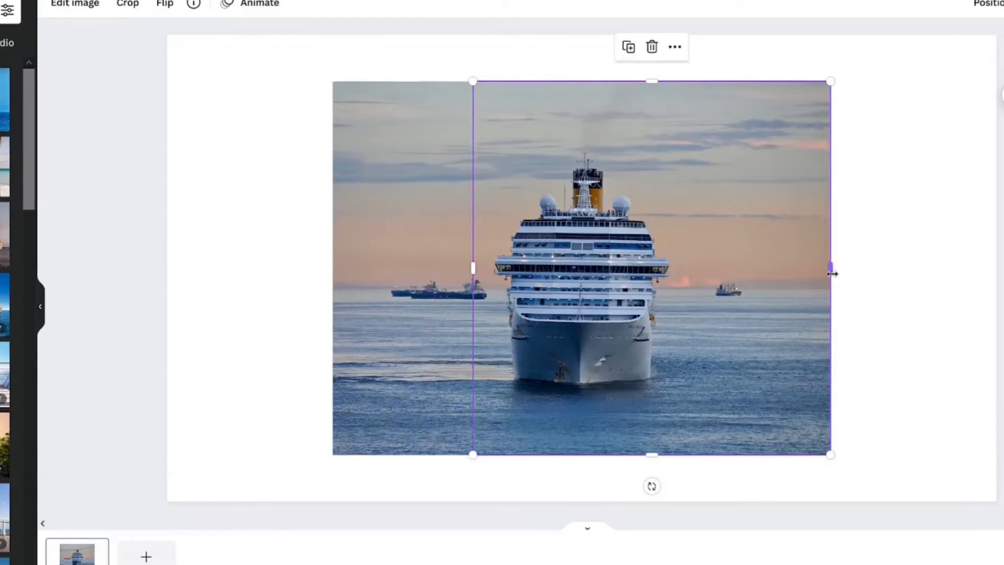
left_click_drag(830, 267, 686, 267)
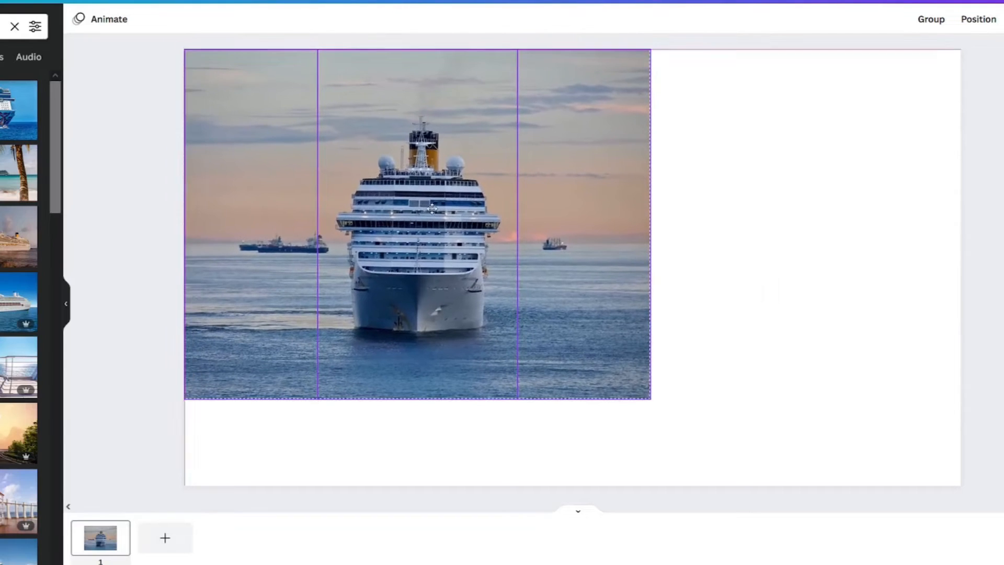
Step: Select the cruise ship photo and enlarge it from the bottom-right corner to cover the thumbnail
left_click(416, 224)
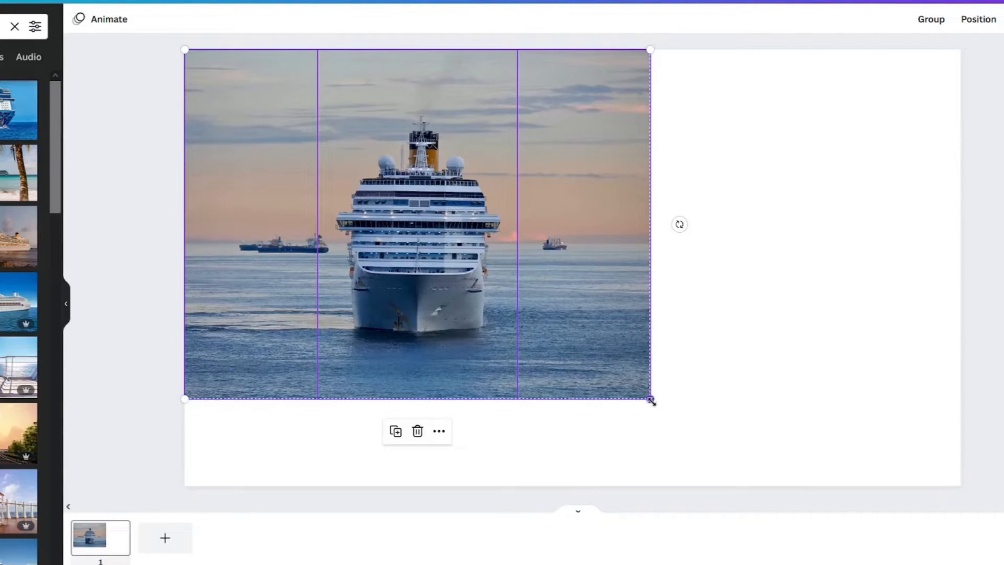
left_click_drag(649, 399, 767, 486)
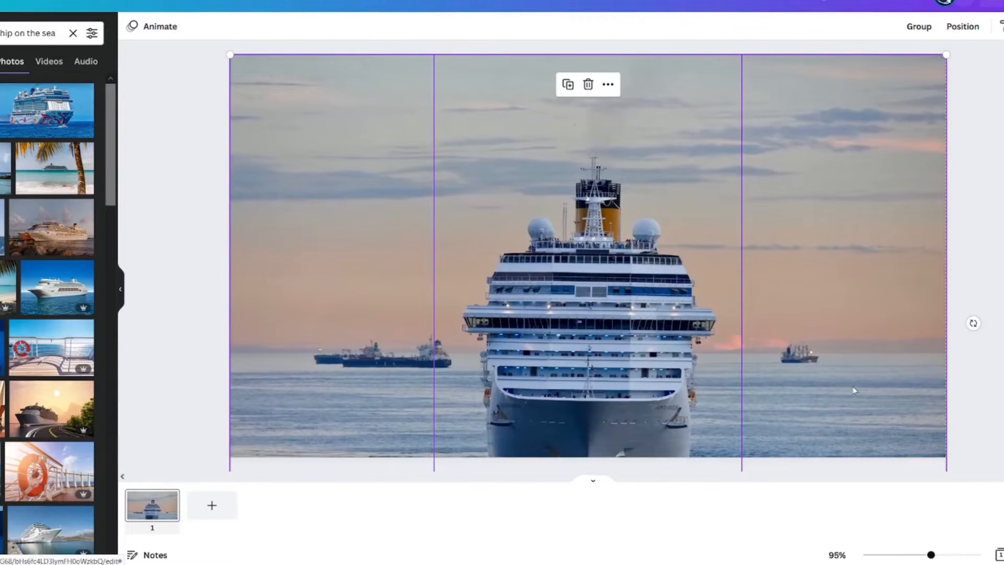
mouse_move(843, 403)
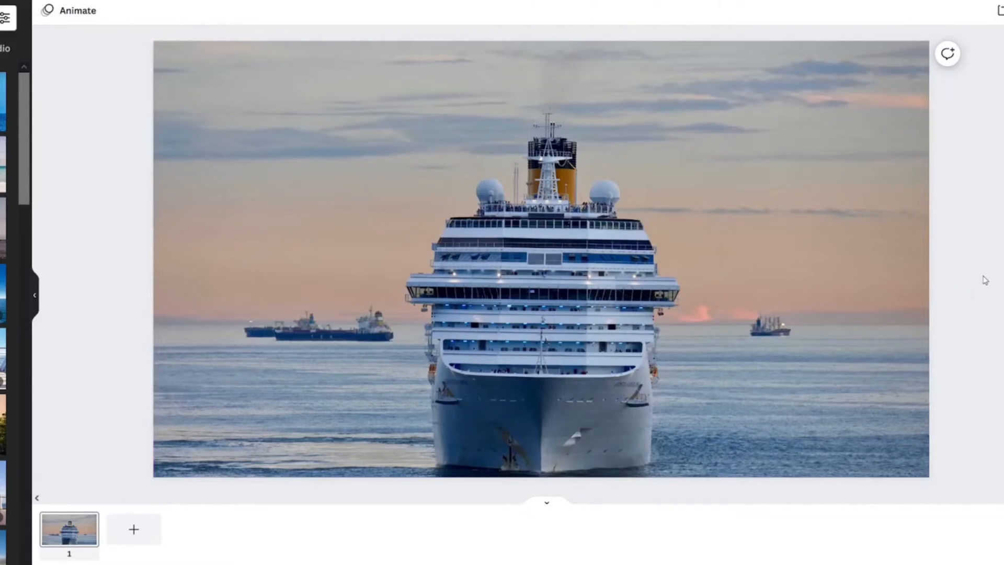
Step: Shift the photo left so the ship sits centred, zooming in to check and back out to the full view
left_click(540, 256)
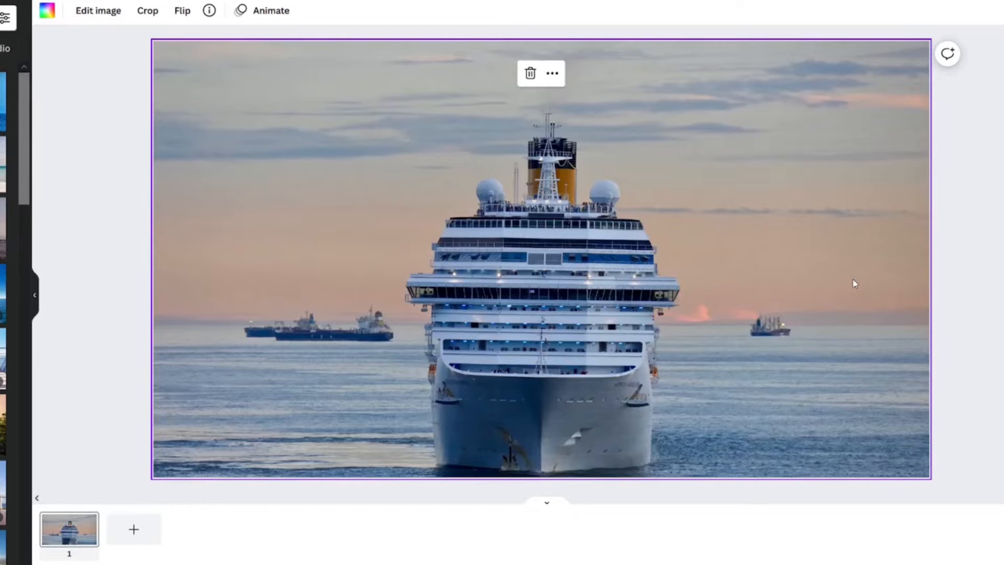
mouse_move(743, 326)
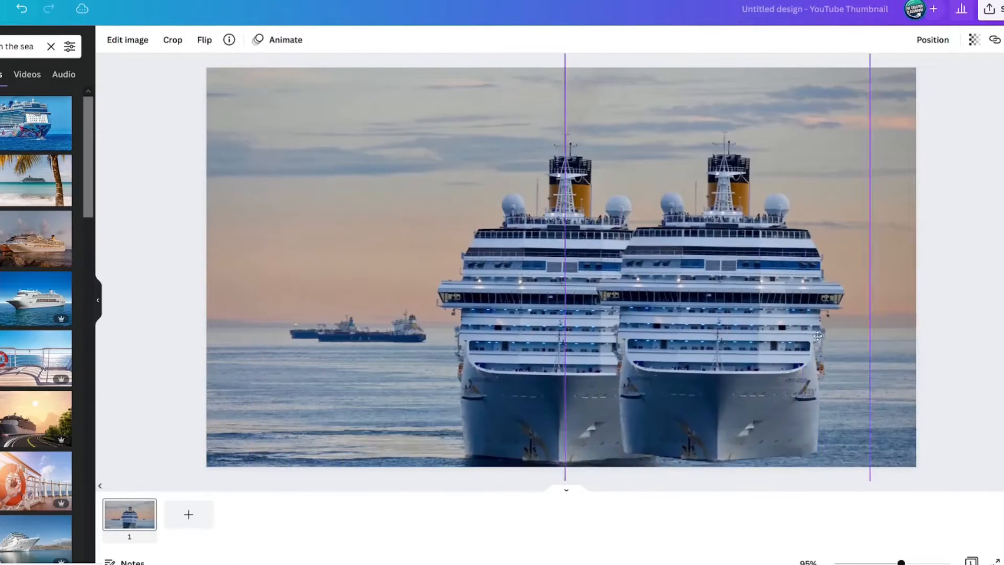
left_click_drag(818, 335, 686, 338)
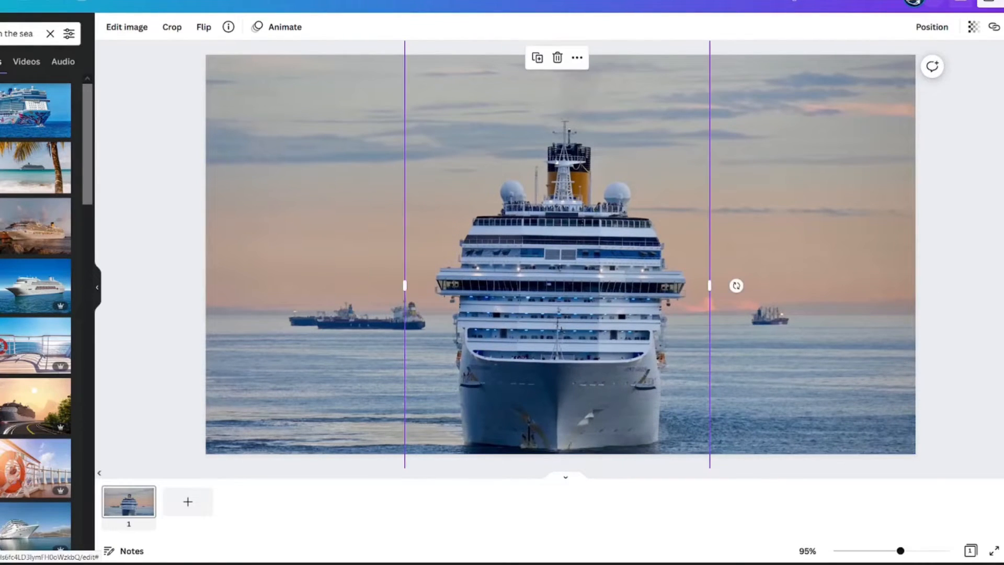
left_click_drag(899, 550, 908, 550)
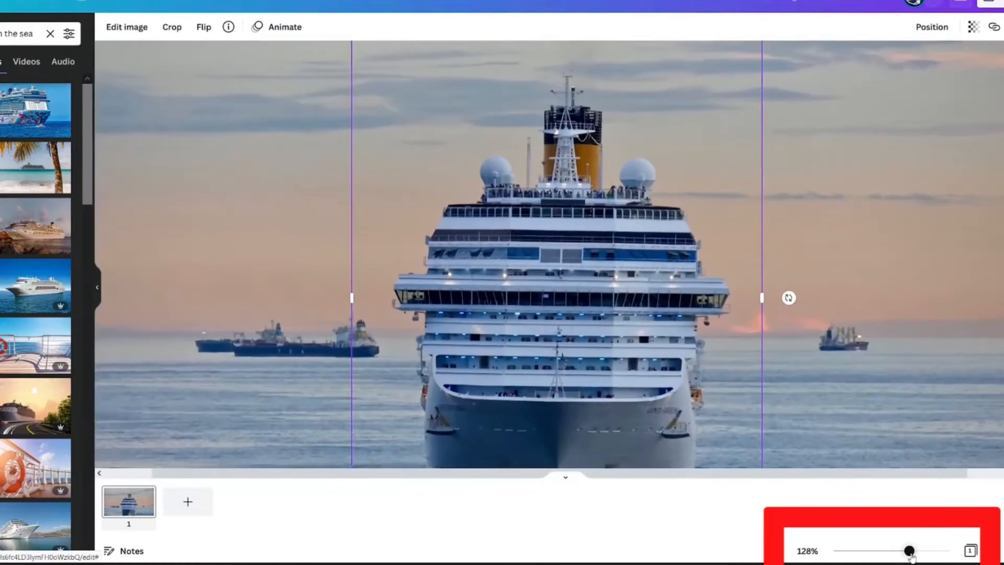
left_click_drag(908, 551, 934, 551)
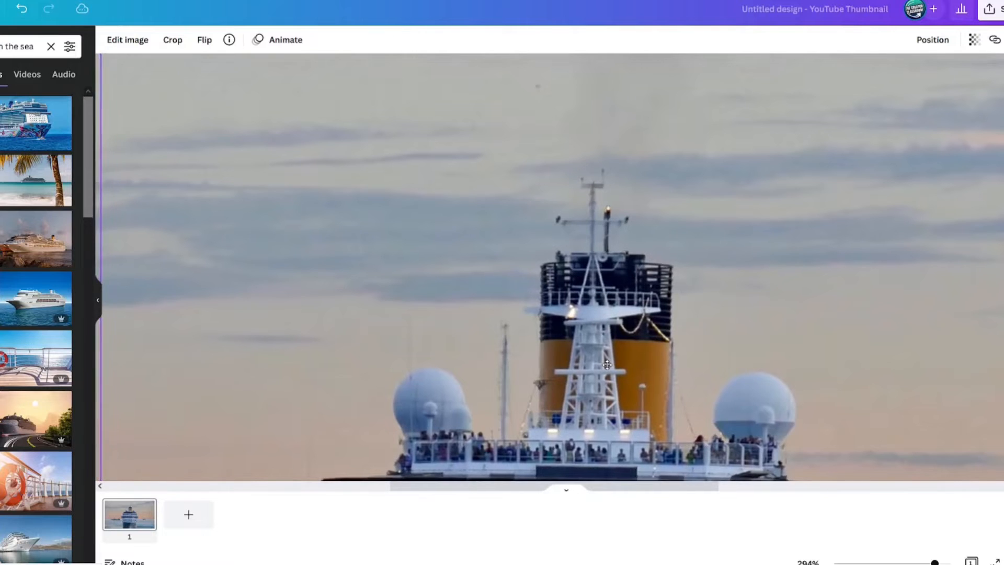
left_click(605, 365)
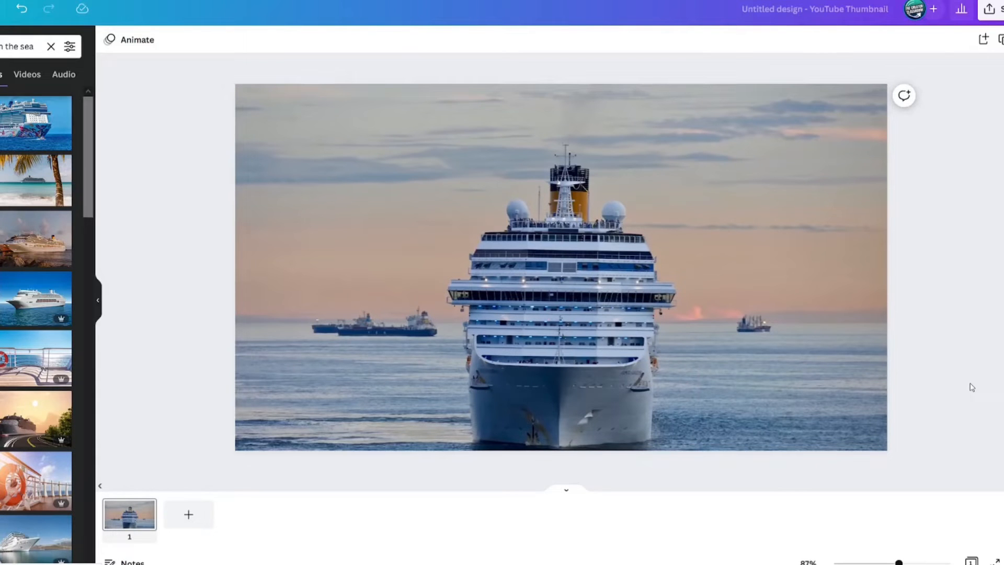
mouse_move(969, 376)
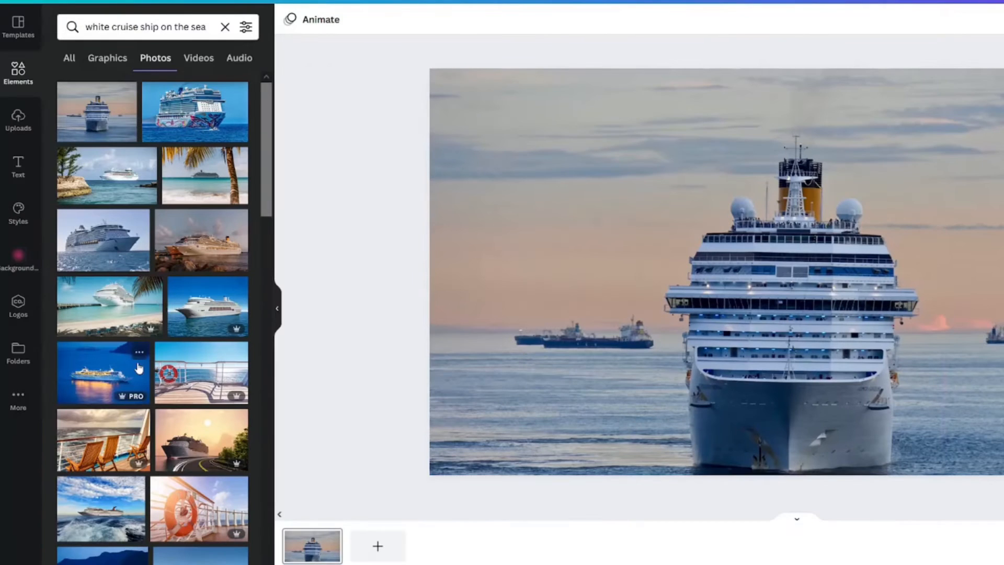
mouse_move(18, 176)
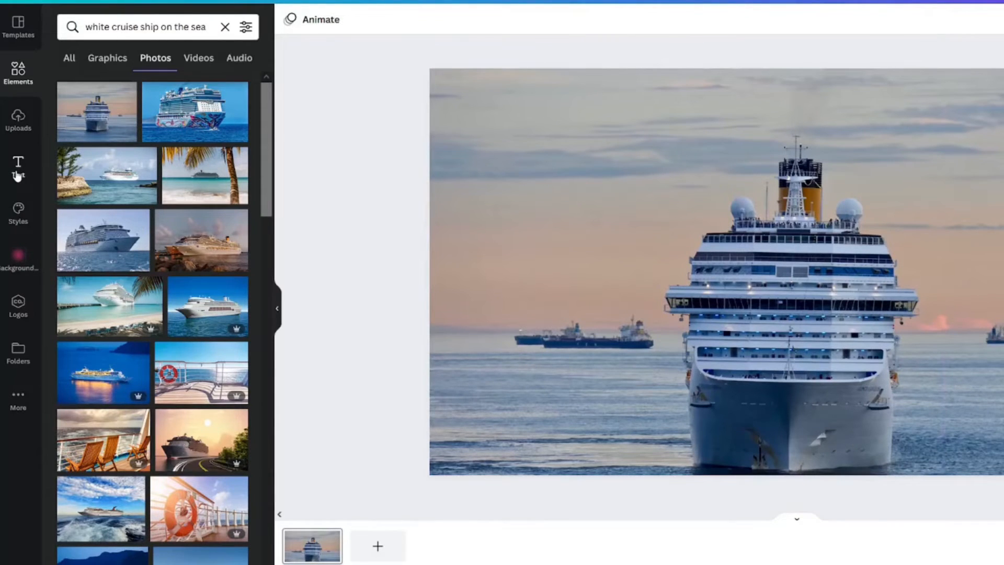
Step: Add a heading text box reading 'cruise' across the sky above the ship
left_click(18, 166)
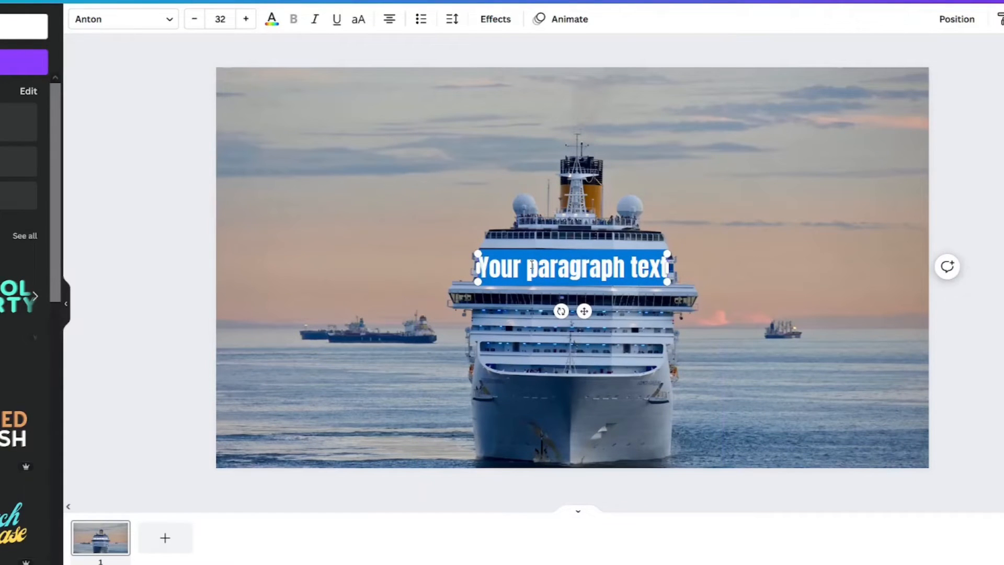
type("cruise")
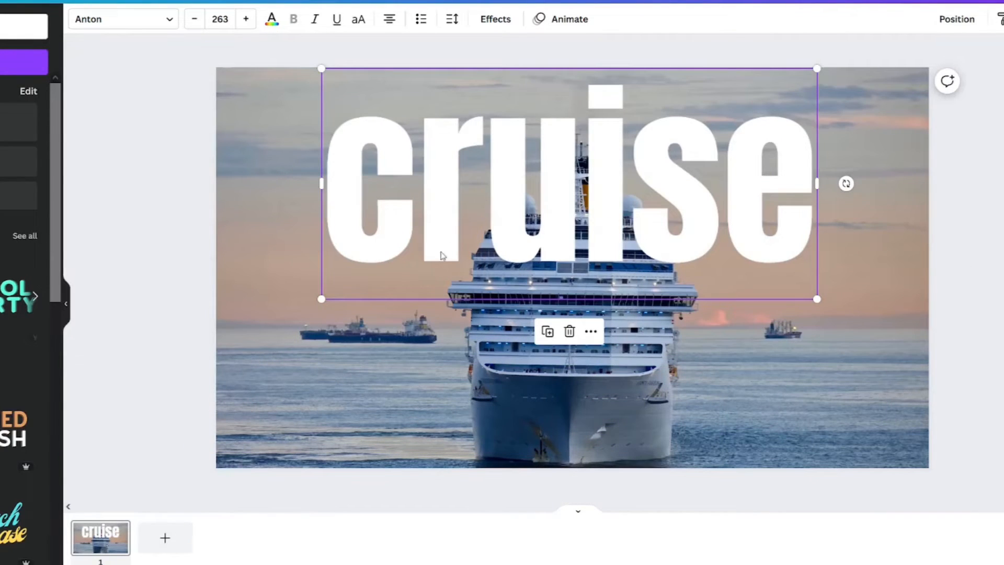
mouse_move(450, 227)
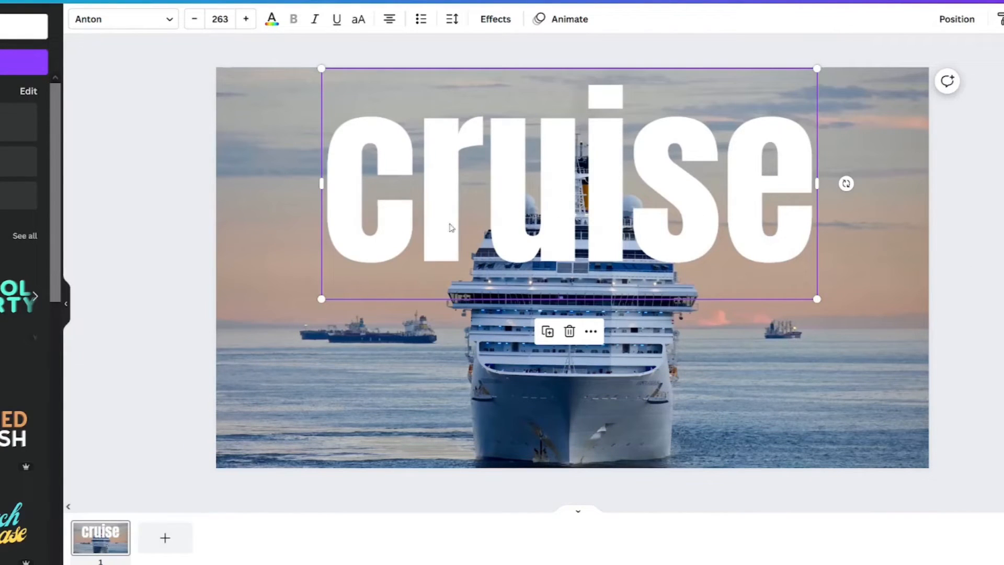
mouse_move(385, 235)
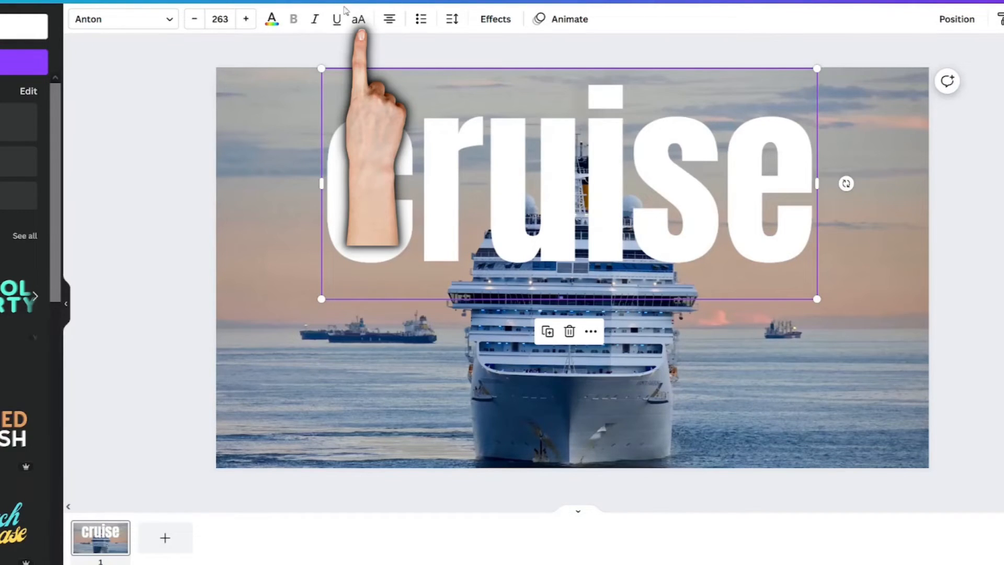
mouse_move(359, 19)
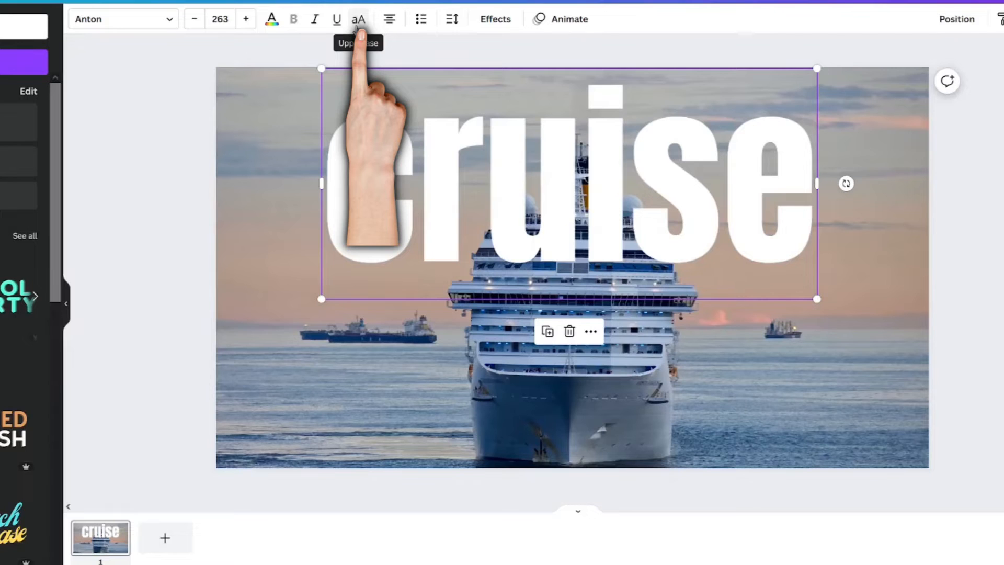
Step: Switch the cruise heading to uppercase so it reads 'CRUISE' and reselect it
left_click(357, 18)
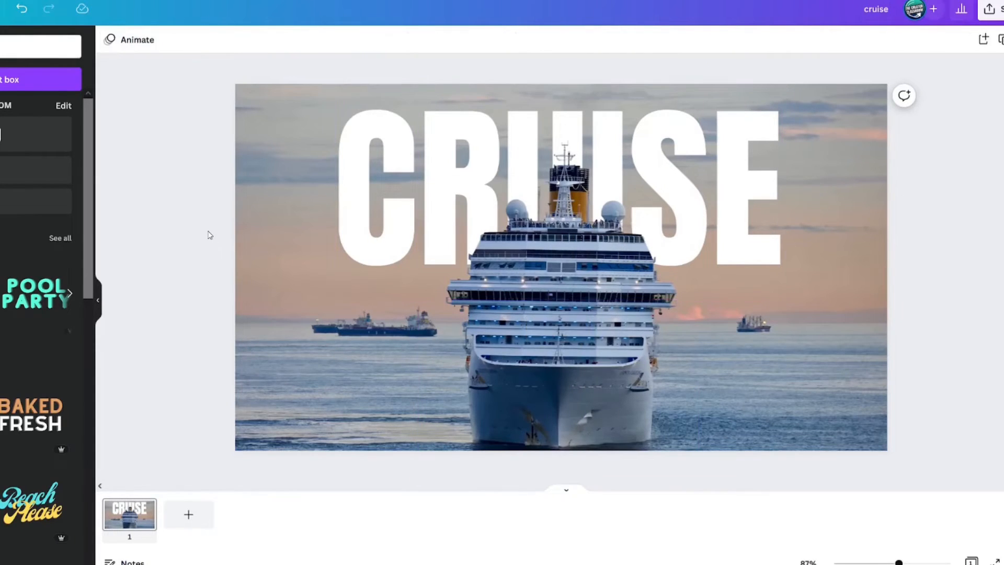
left_click(557, 186)
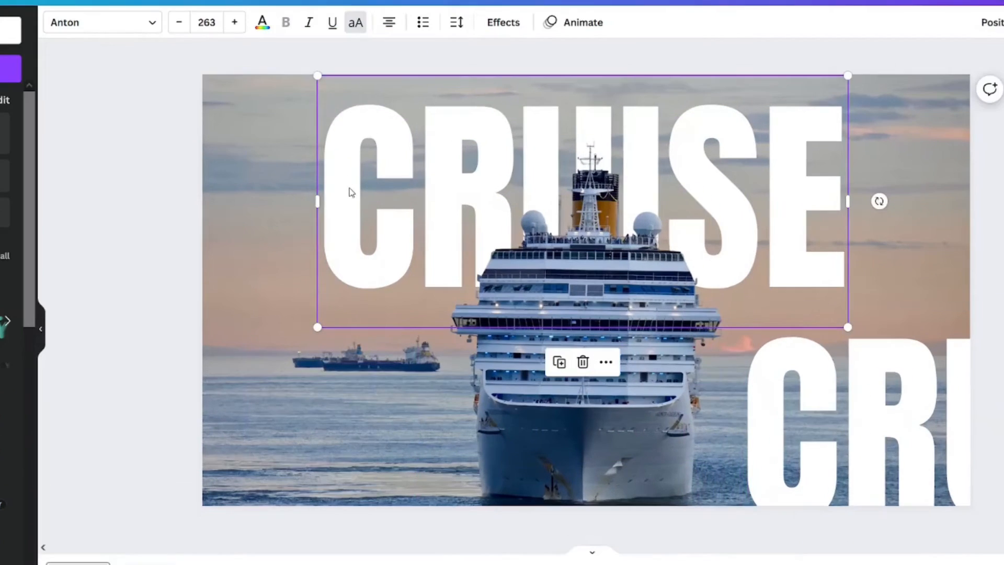
mouse_move(373, 223)
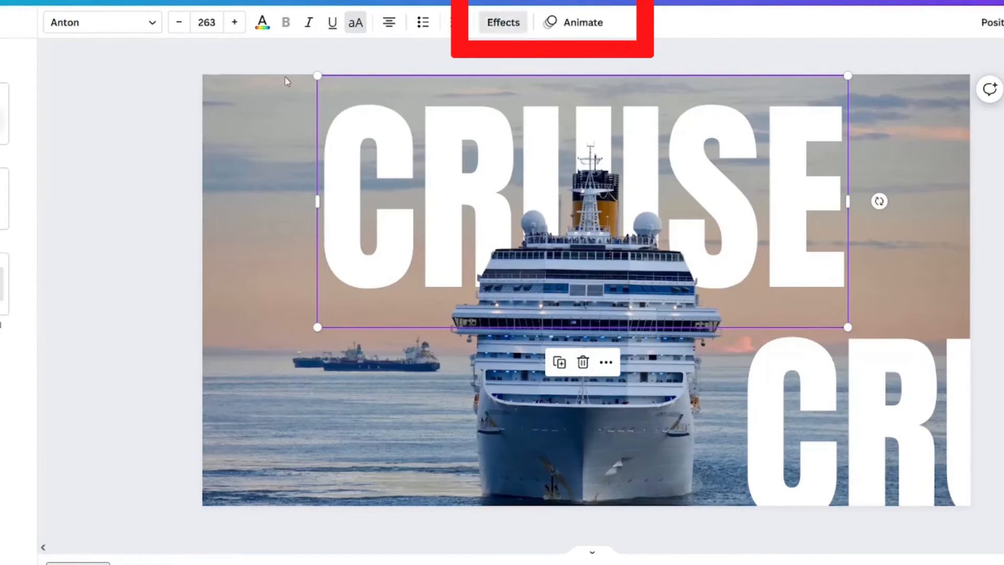
Step: Apply the Lift effect to the CRUISE text with intensity 100
left_click(502, 22)
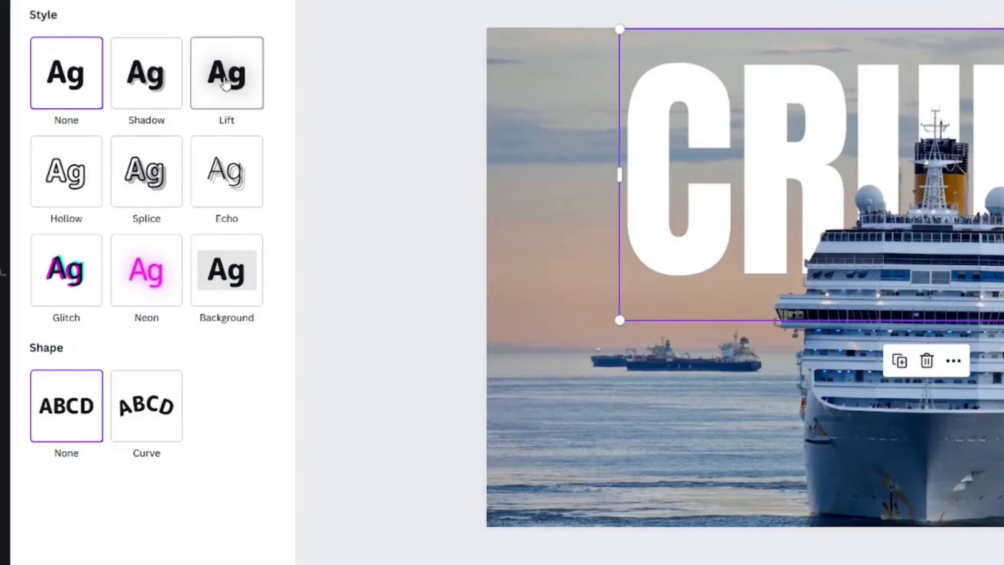
left_click(226, 72)
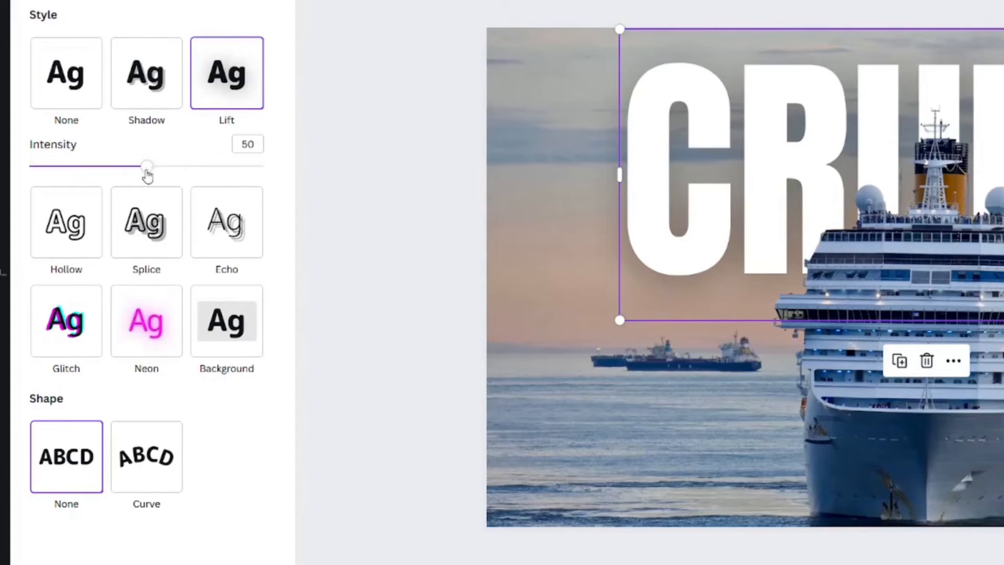
left_click_drag(147, 165, 155, 181)
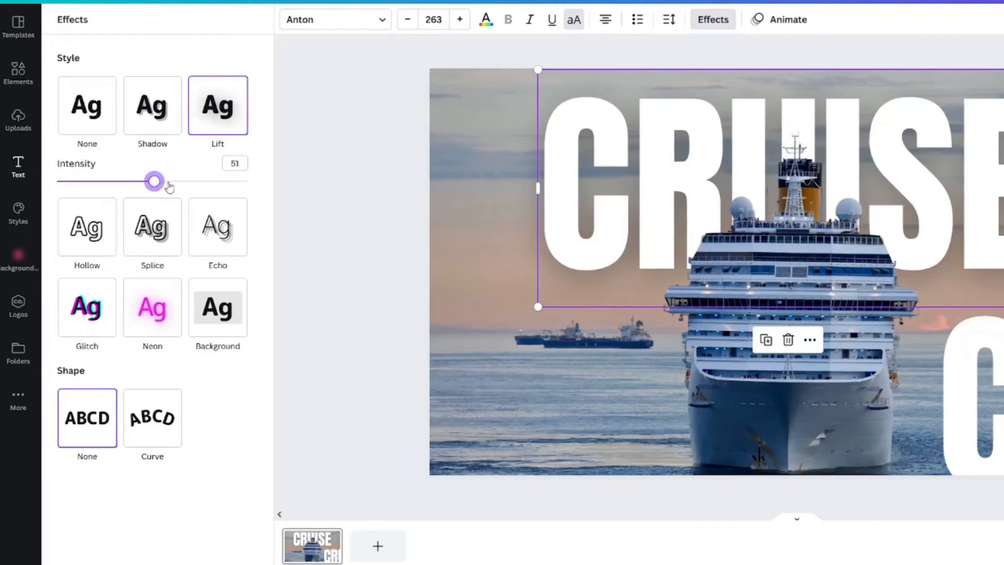
left_click_drag(153, 181, 247, 181)
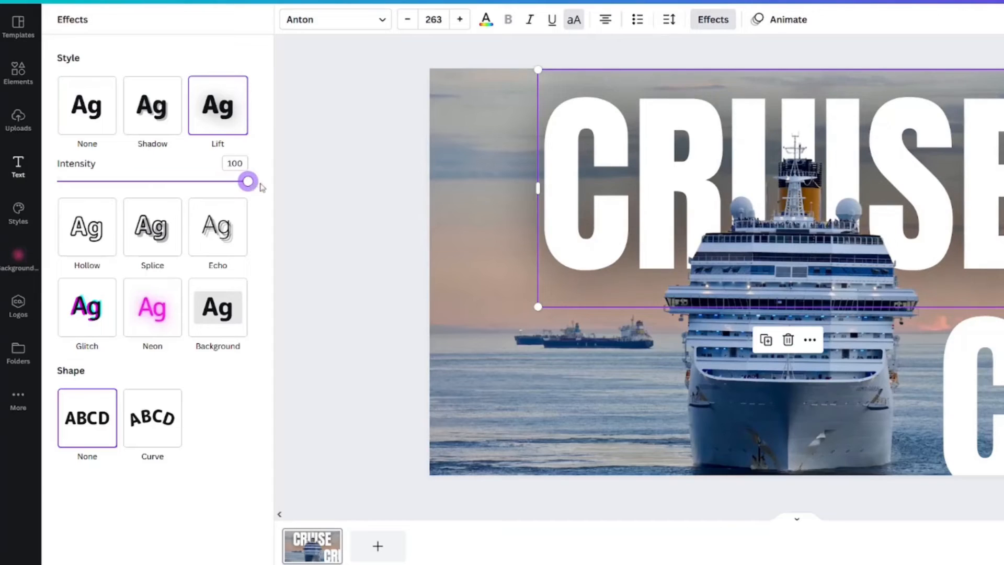
mouse_move(152, 106)
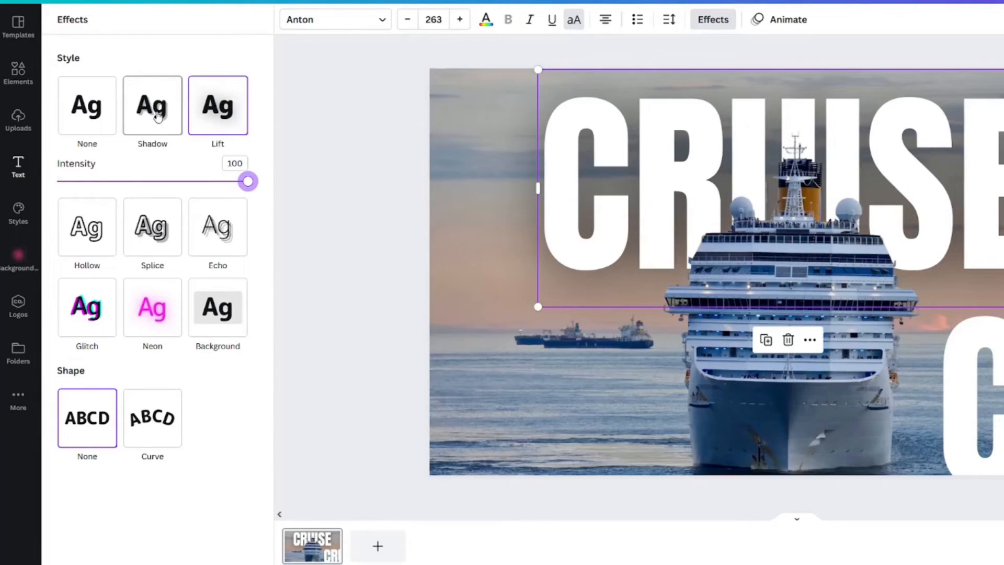
Step: Switch to a near-black Shadow effect with blur 100 and transparency about 92
left_click(153, 105)
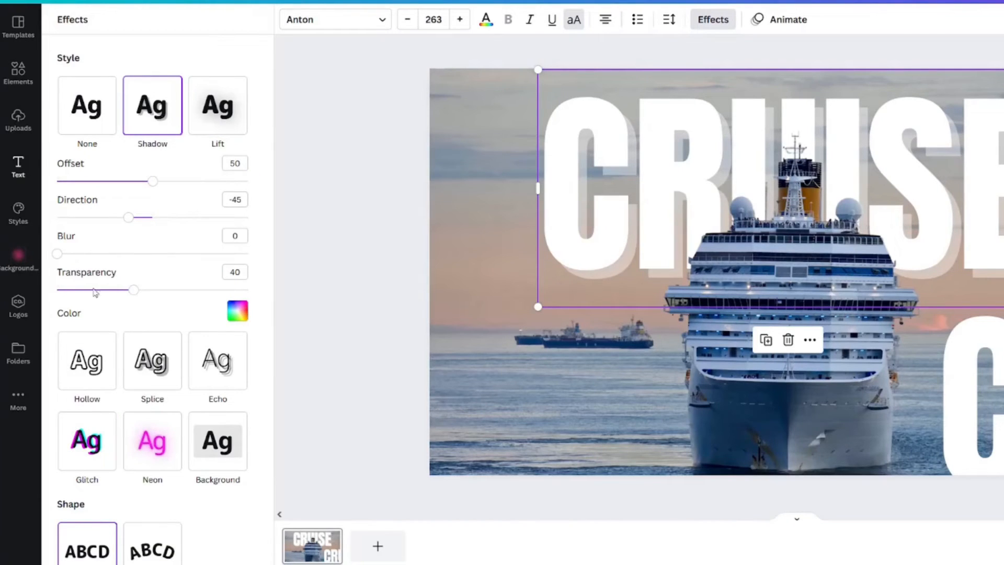
left_click(237, 312)
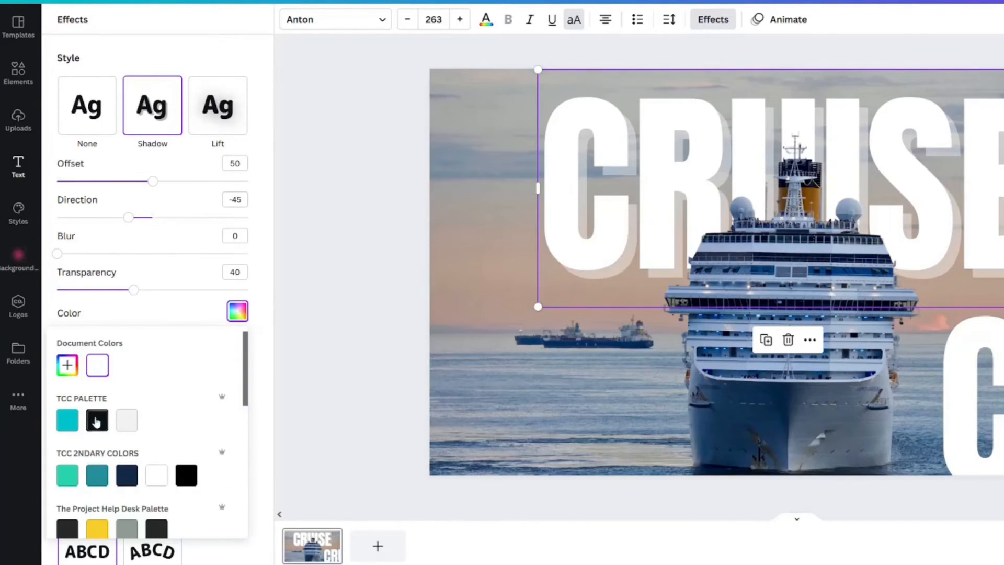
left_click(96, 421)
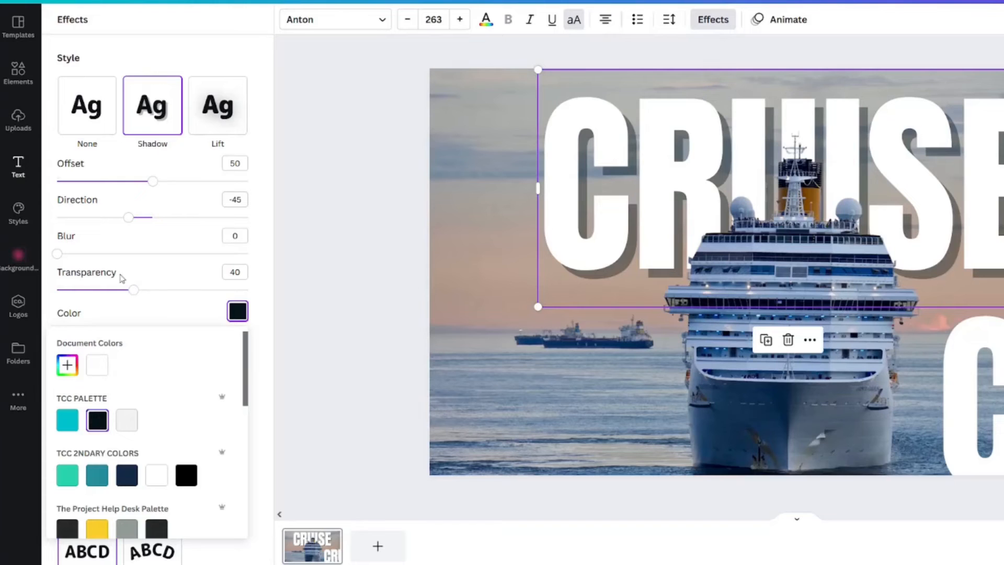
mouse_move(63, 255)
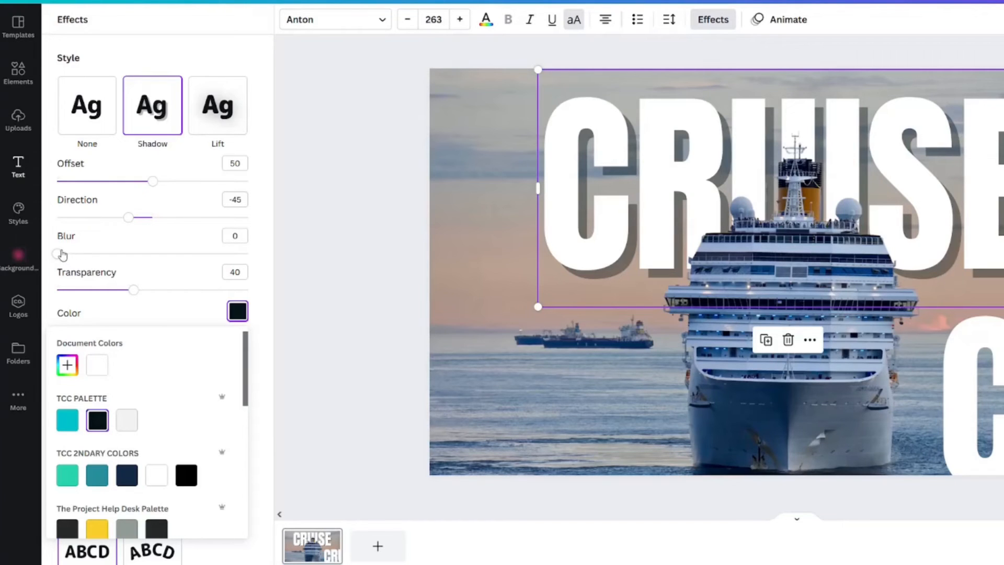
left_click_drag(62, 255, 152, 254)
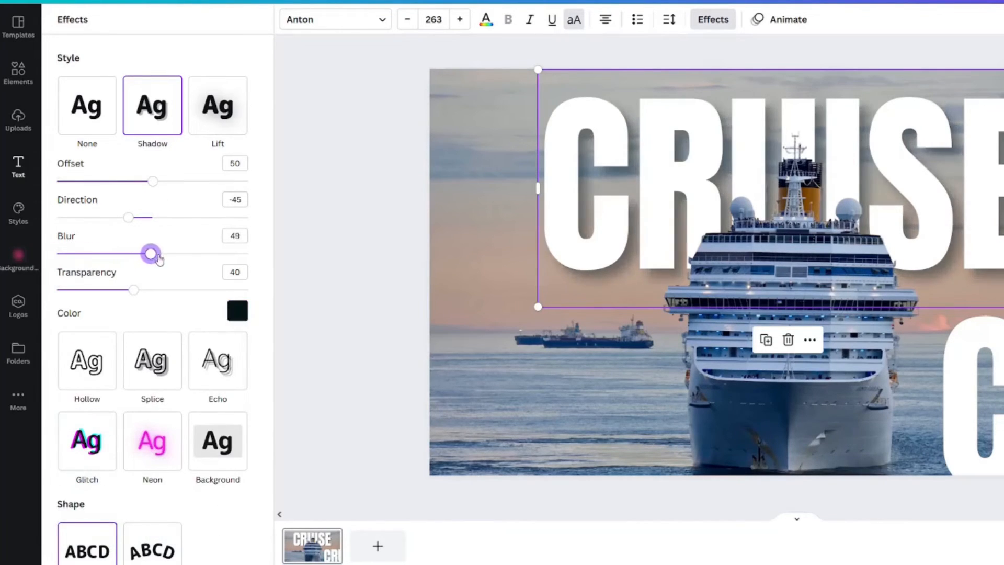
left_click_drag(151, 253, 248, 253)
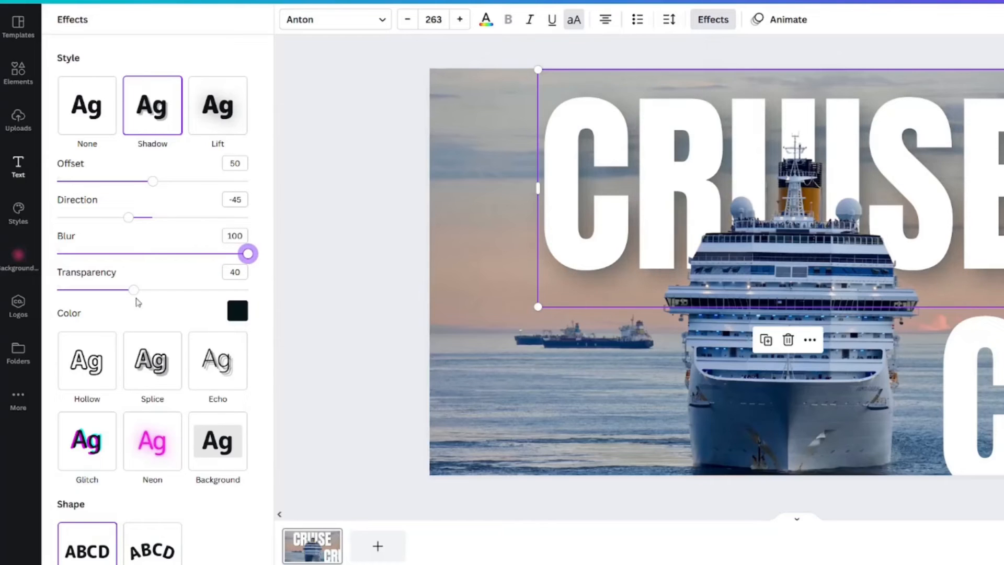
left_click_drag(133, 289, 222, 289)
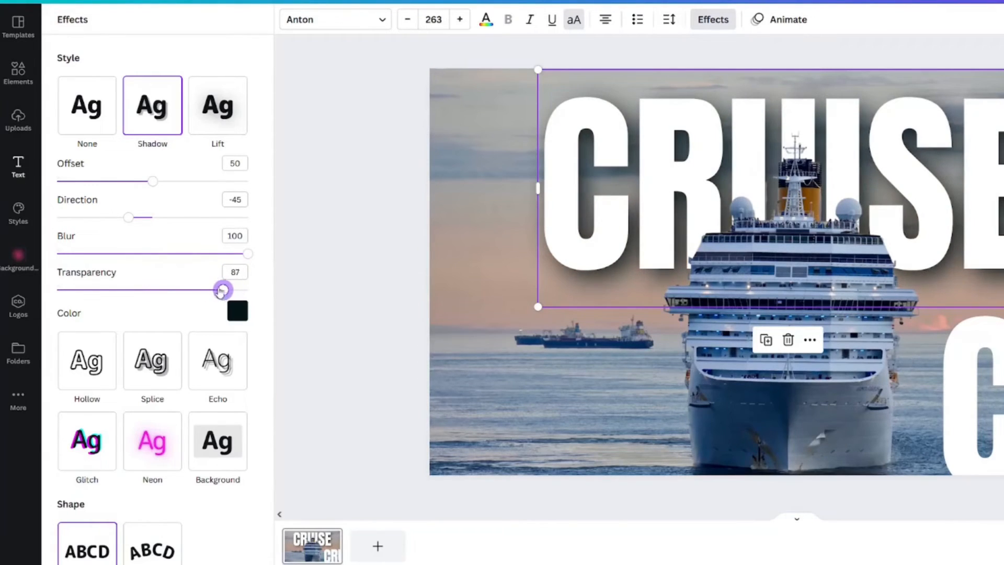
left_click_drag(222, 290, 233, 284)
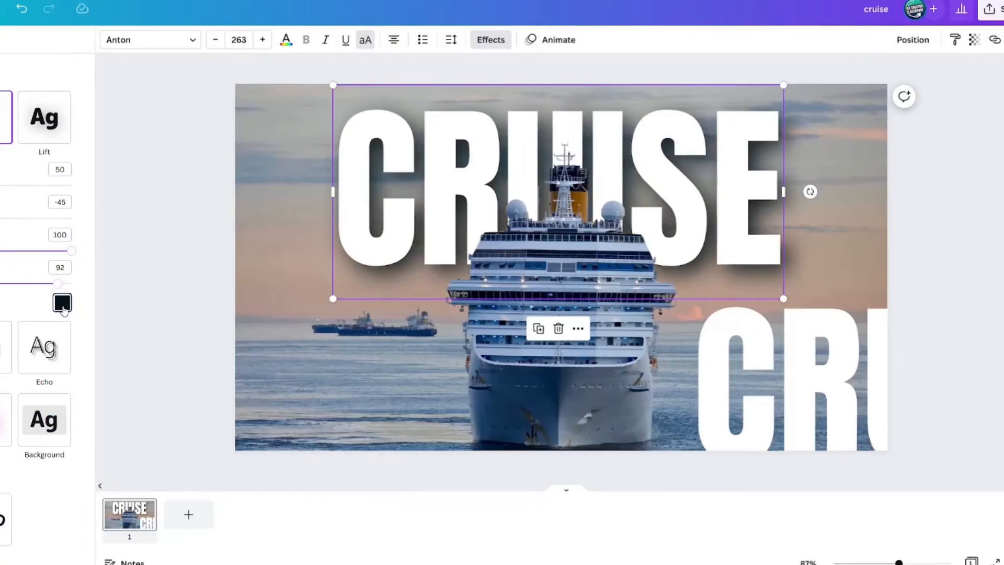
Step: Change the shadow to a yellow glow with zero offset and reopen the colour choices
left_click(62, 303)
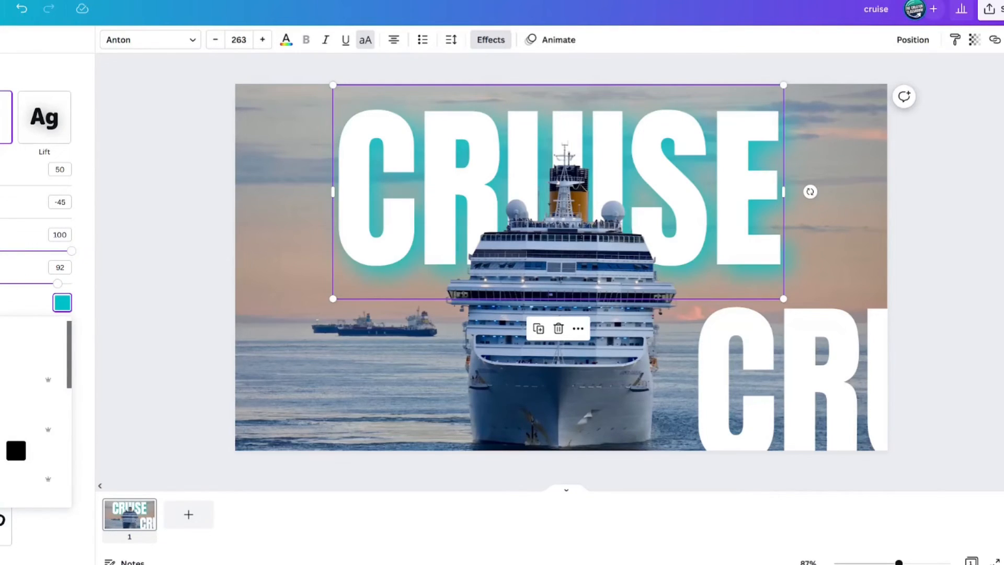
left_click(97, 486)
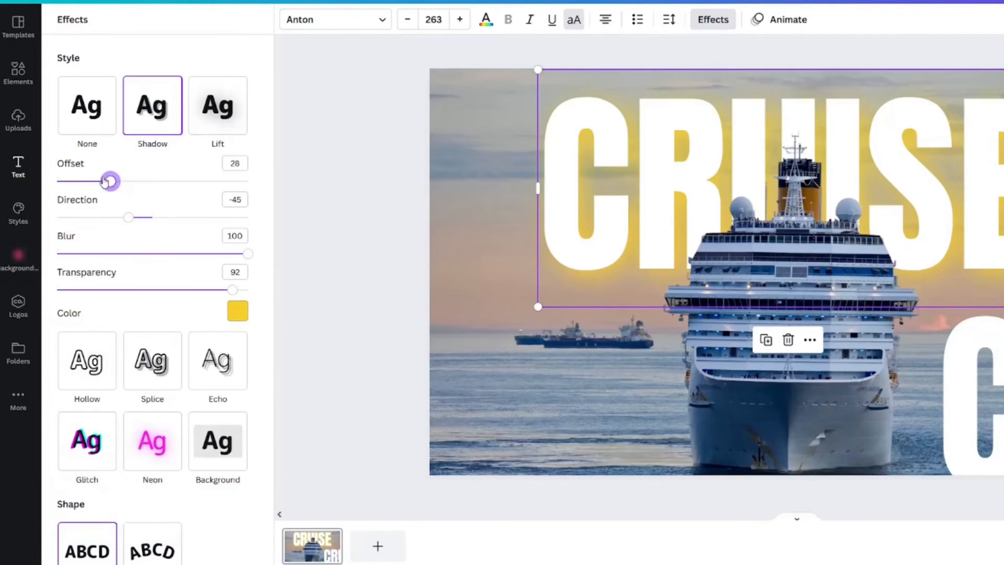
left_click_drag(109, 181, 57, 181)
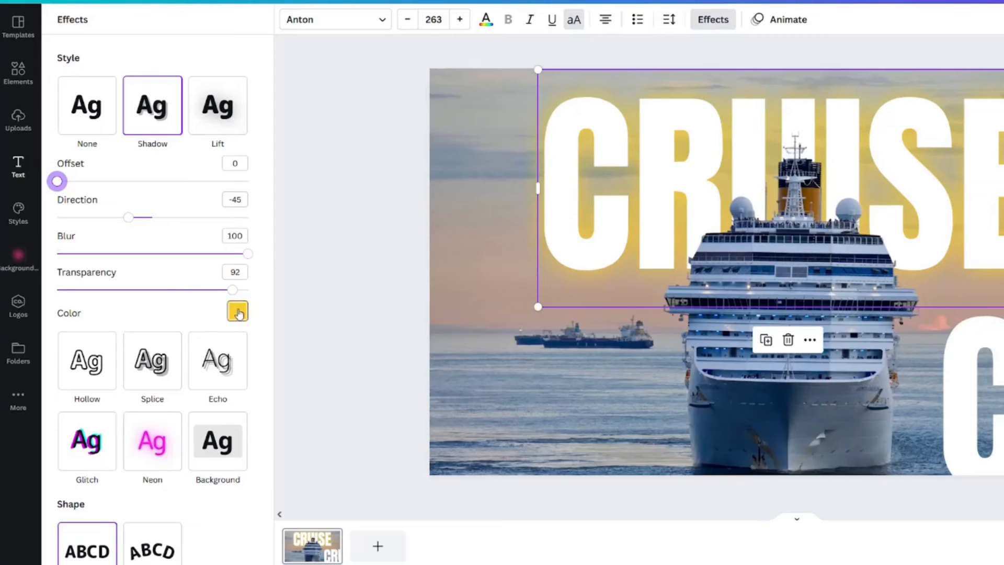
left_click(238, 311)
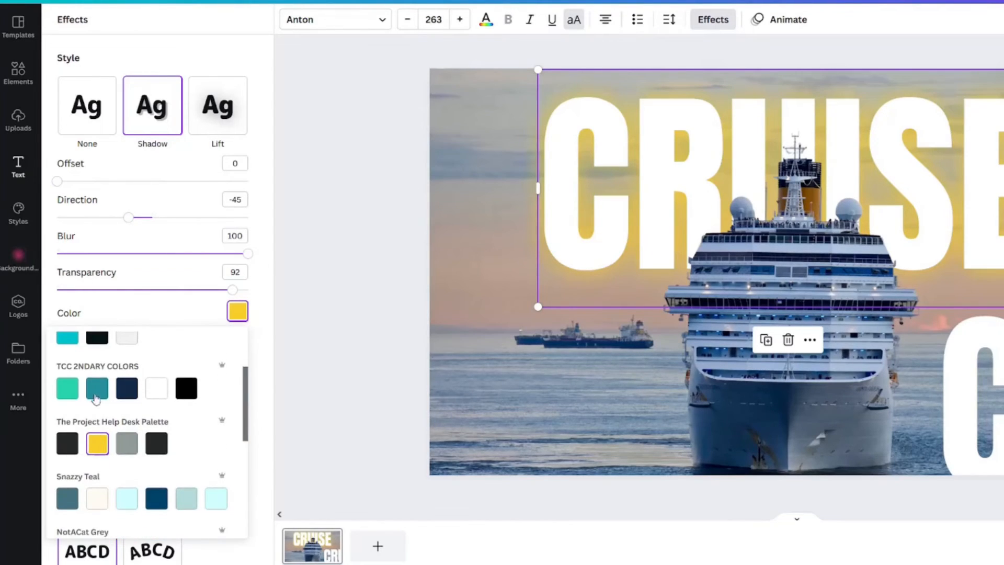
mouse_move(216, 498)
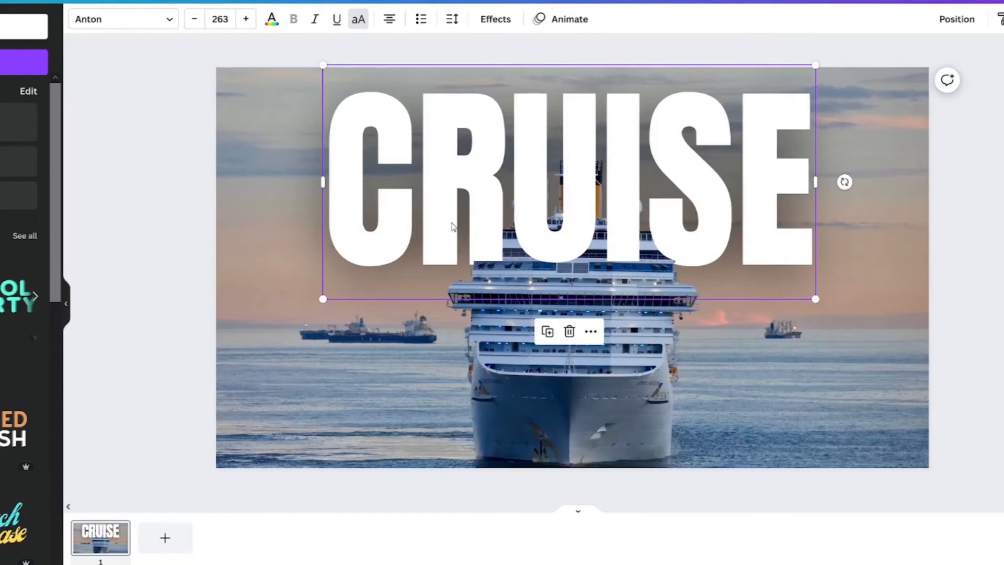
mouse_move(481, 196)
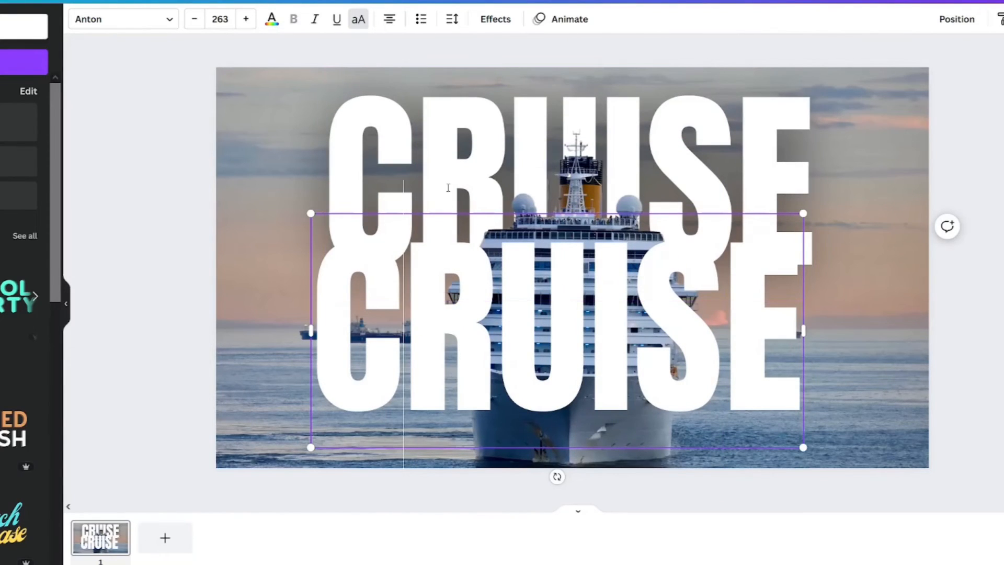
Step: Drag the copied CRUISE text up until it snaps exactly over the original heading
left_click_drag(557, 329, 570, 176)
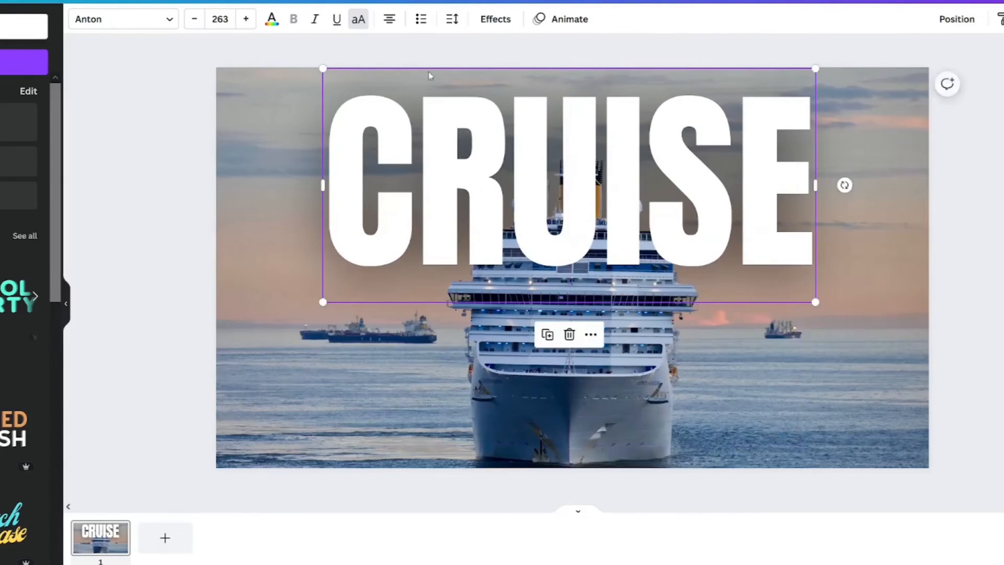
Step: Apply the Hollow effect to the top CRUISE copy and lower its thickness to about 13
left_click(494, 19)
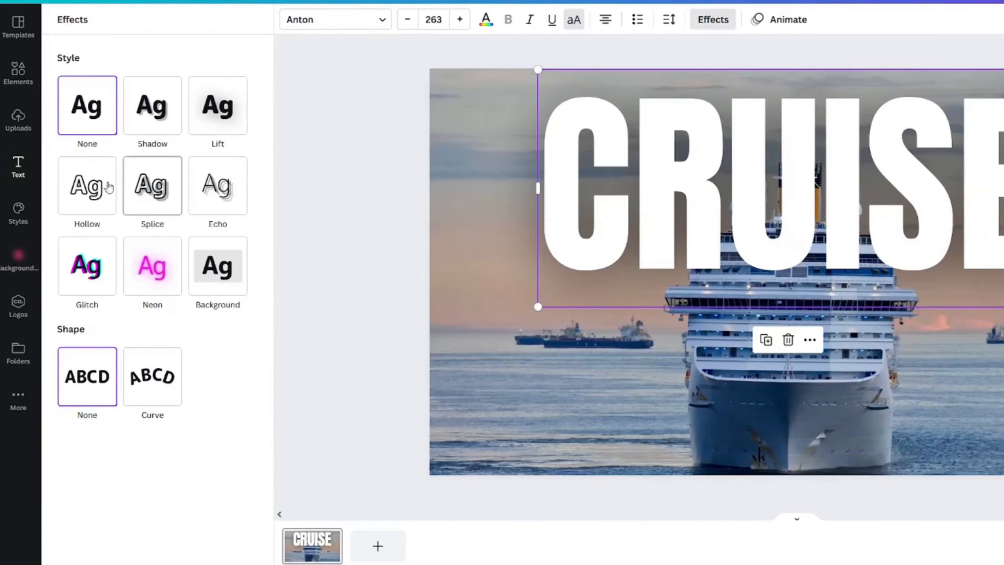
left_click(87, 186)
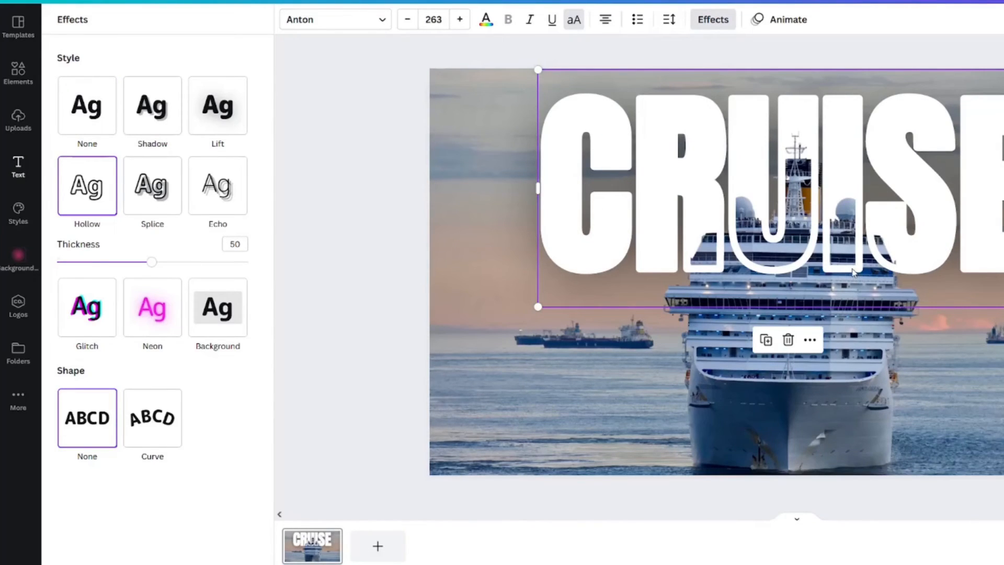
mouse_move(848, 276)
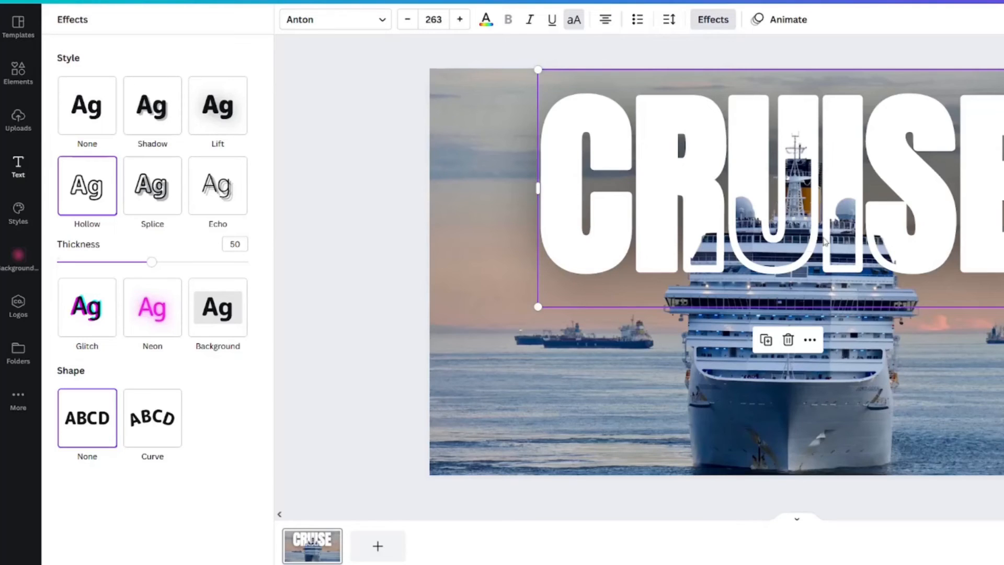
mouse_move(801, 186)
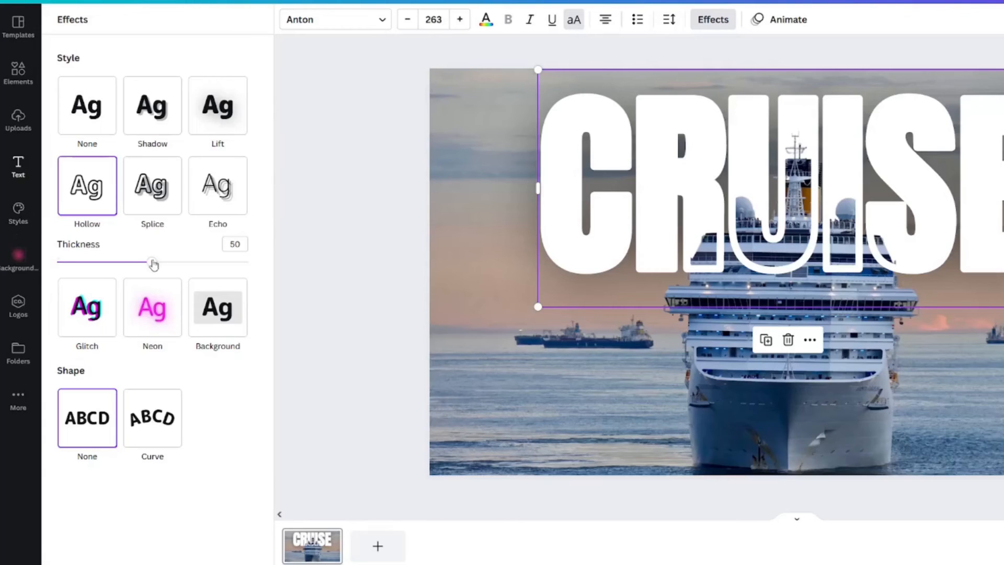
left_click_drag(152, 262, 99, 261)
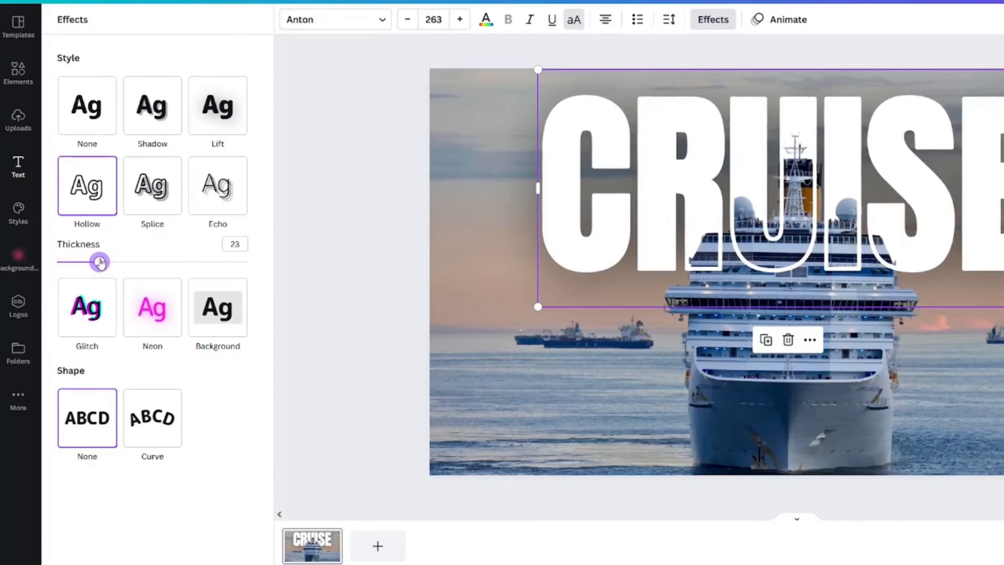
left_click_drag(100, 262, 84, 262)
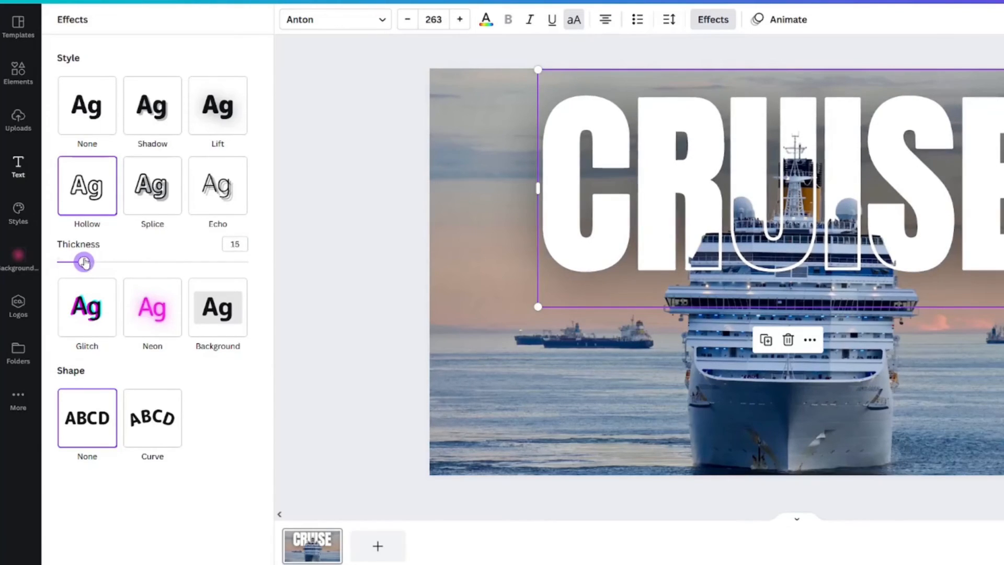
left_click_drag(84, 261, 79, 261)
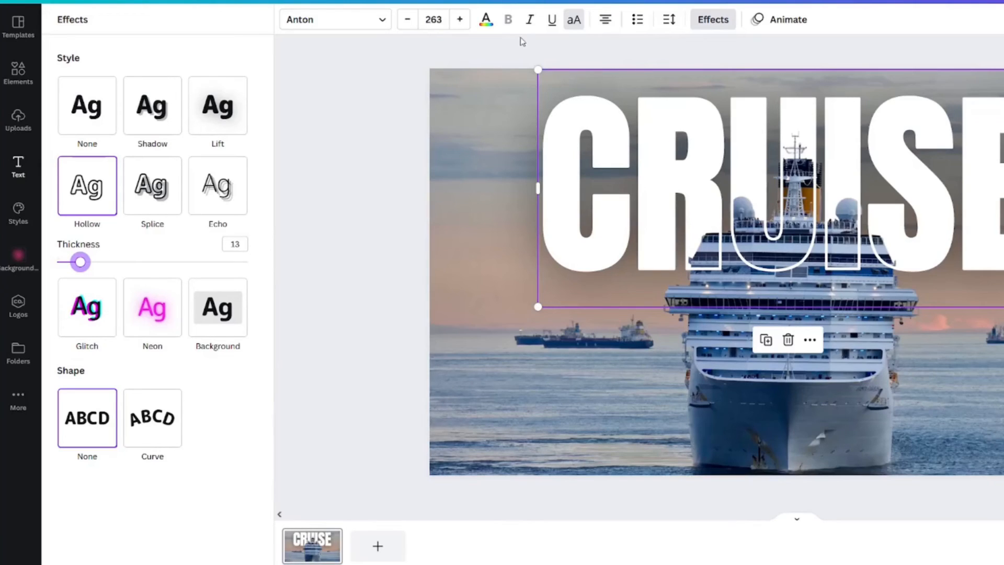
Step: Colour the hollow CRUISE outline black and align the grouped text to the page centre
left_click(485, 19)
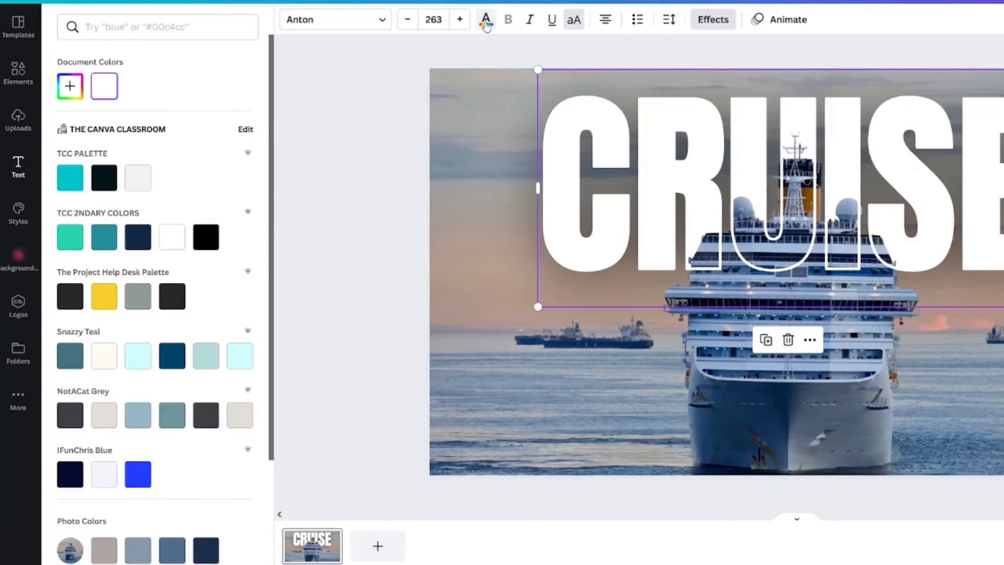
left_click(104, 237)
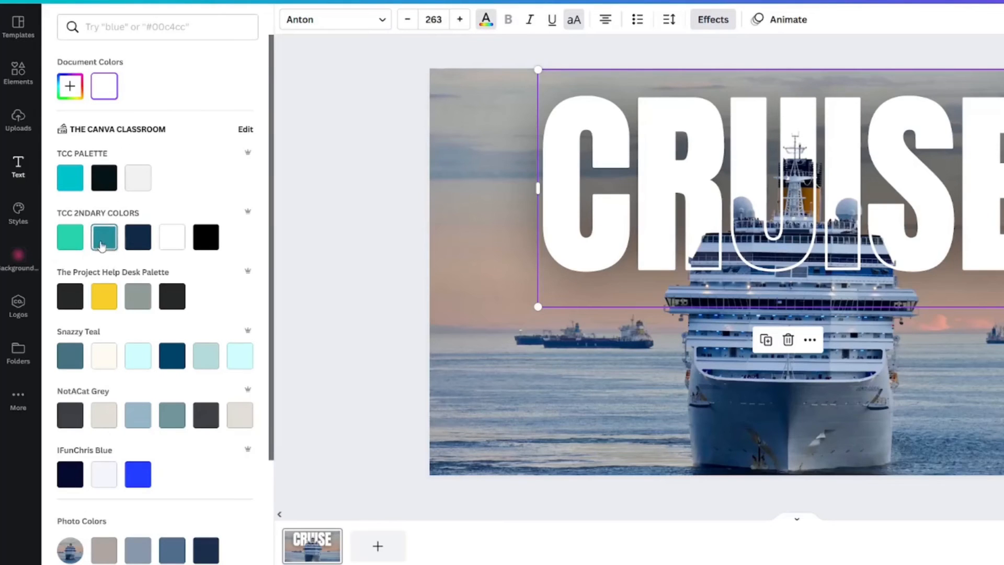
left_click(103, 178)
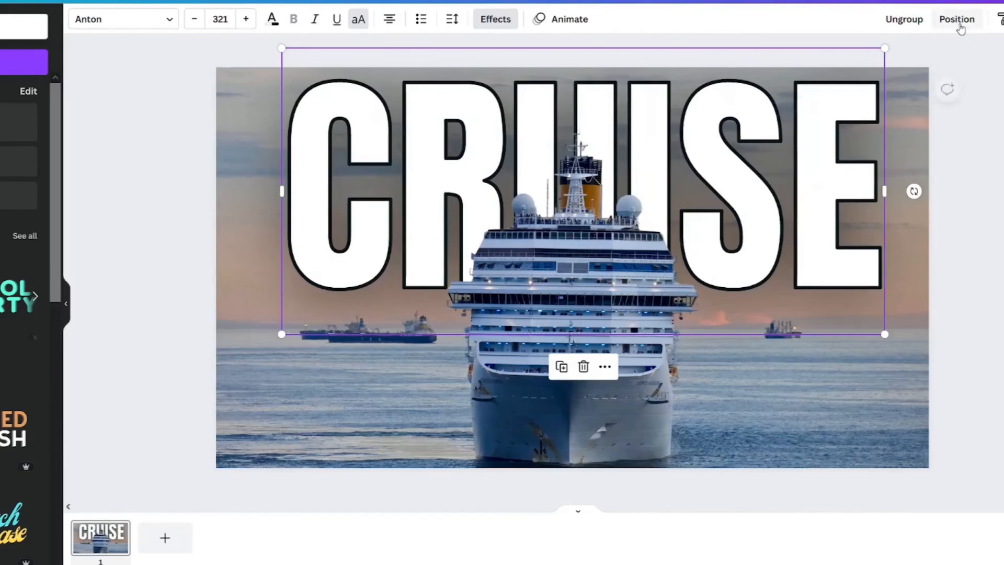
left_click(956, 19)
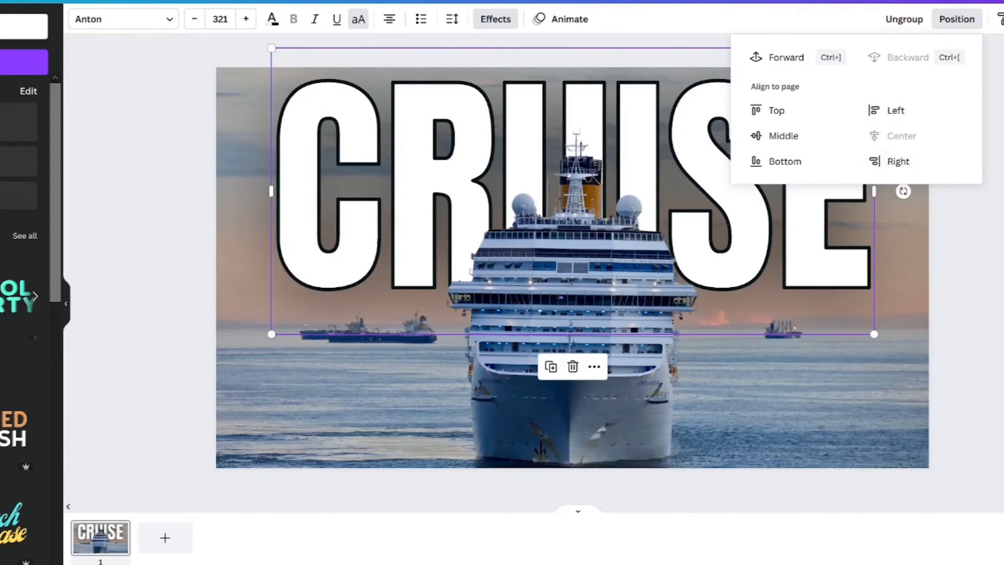